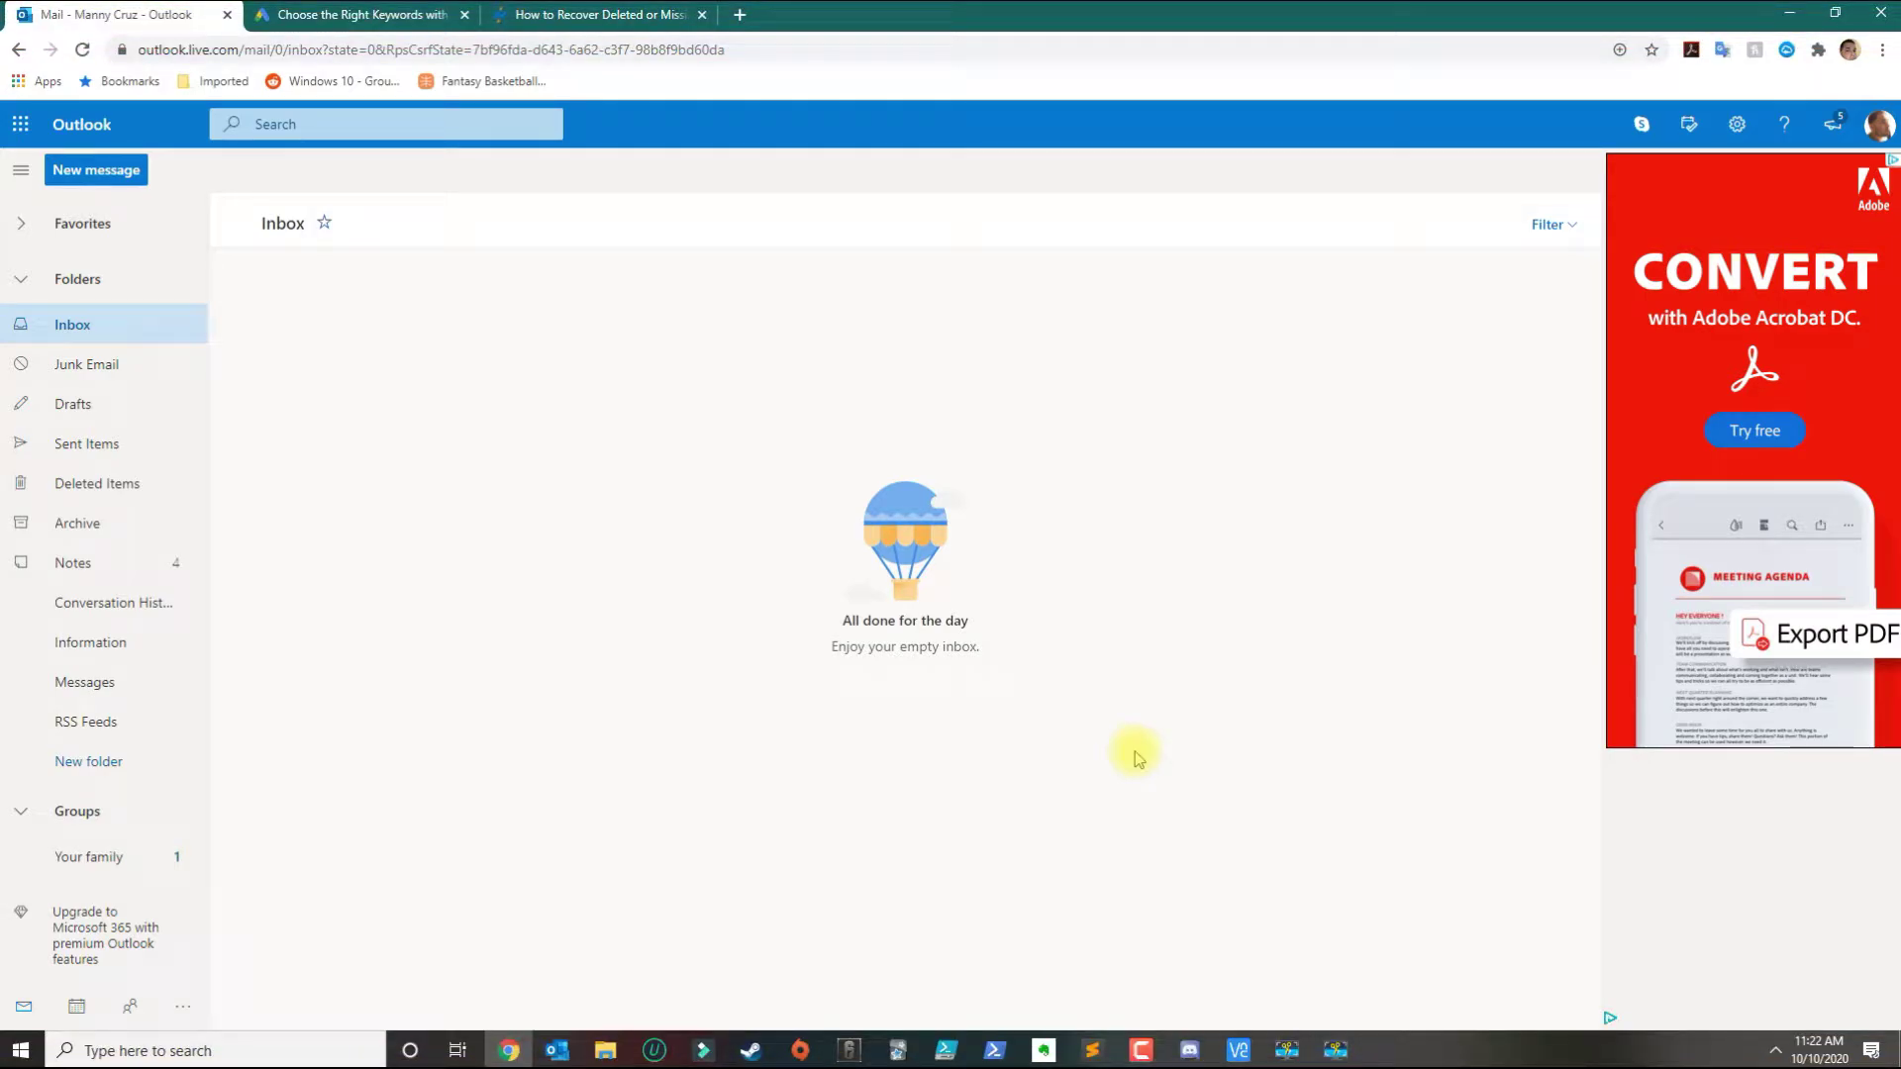
mouse_move(1033, 961)
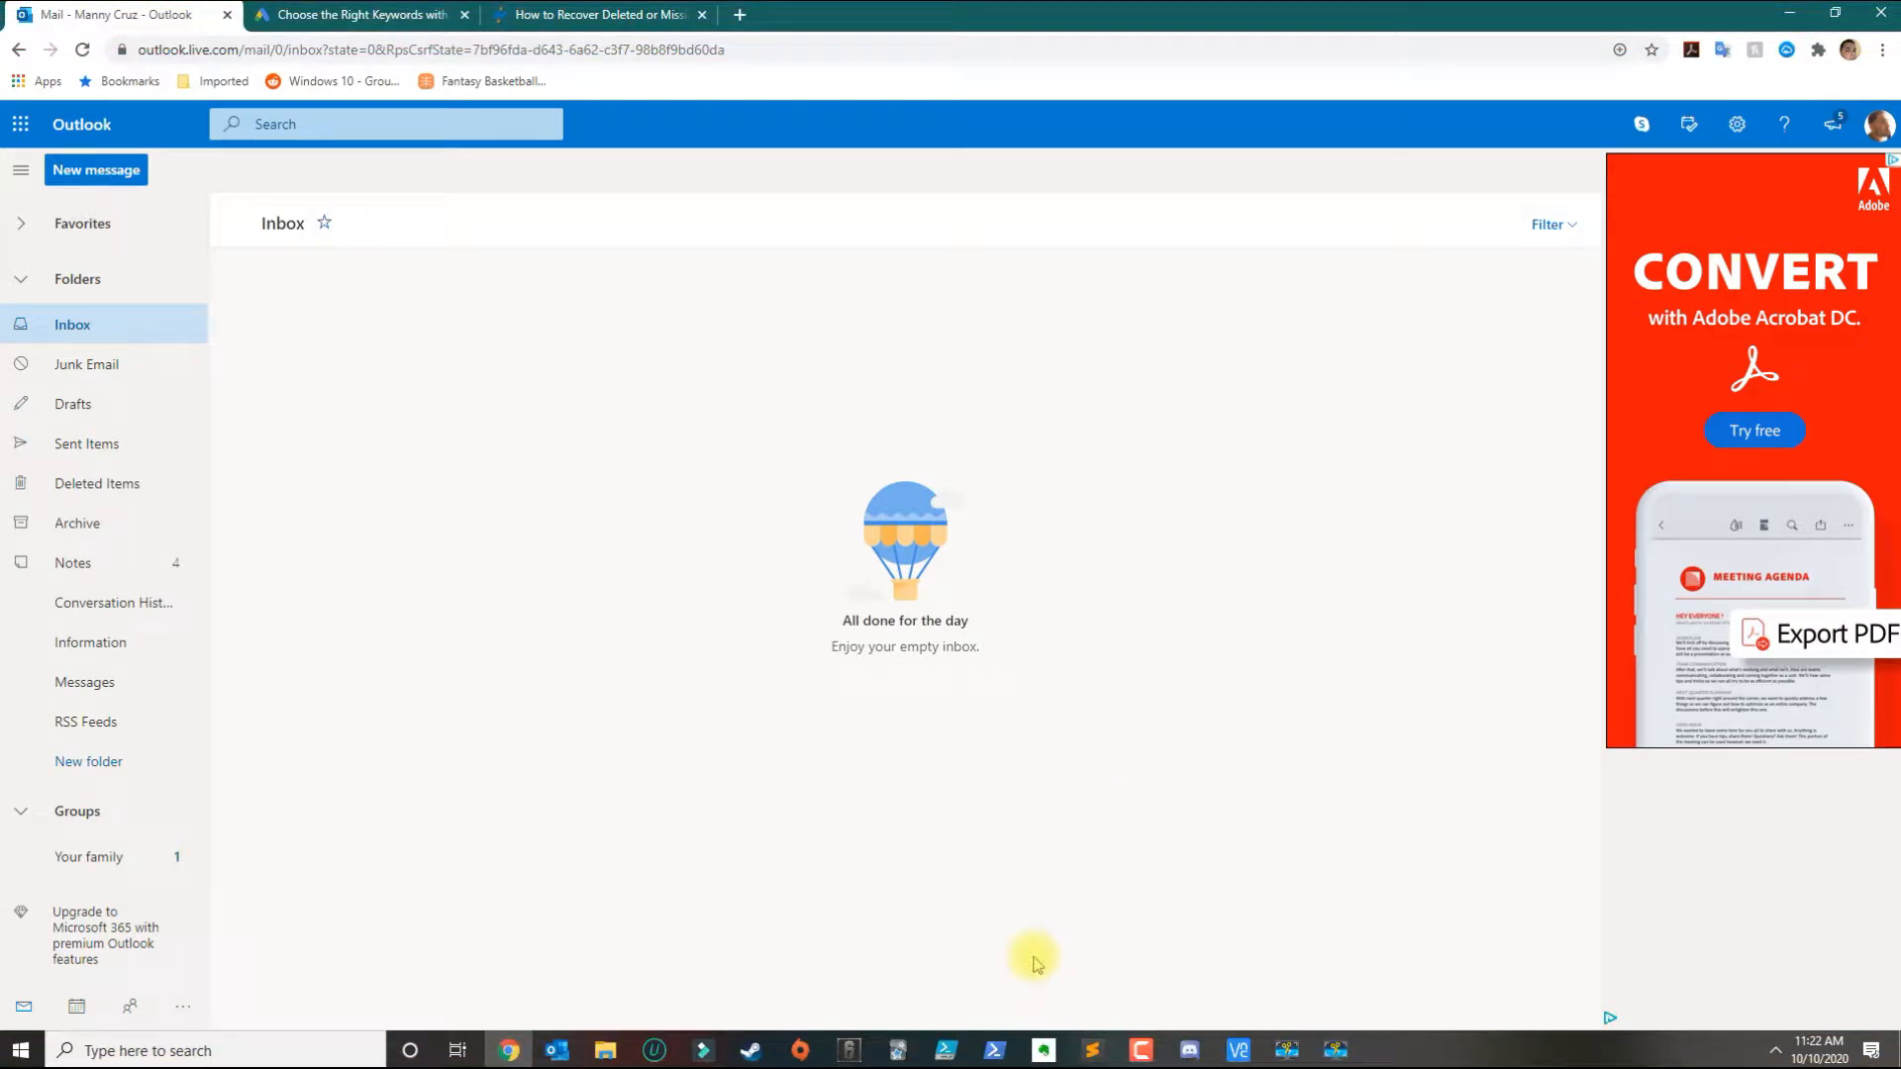
mouse_move(1003, 913)
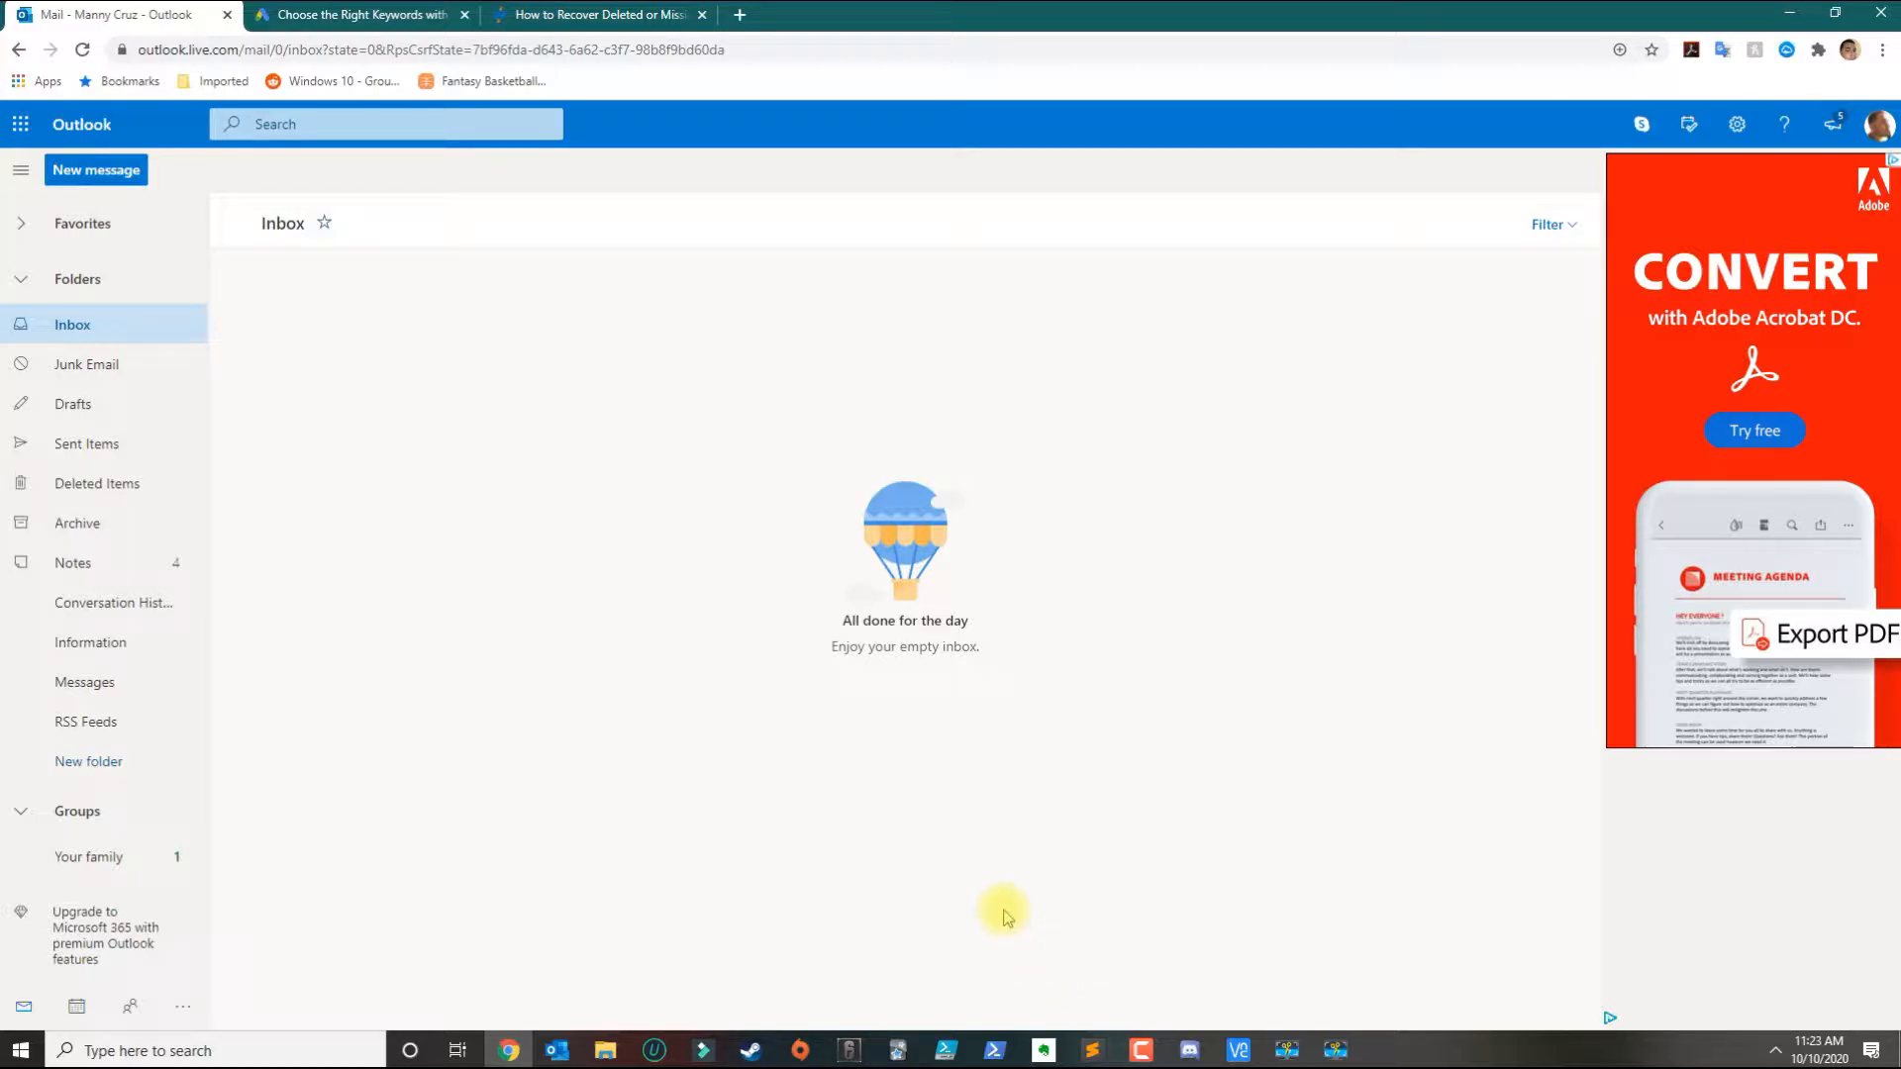
mouse_move(1046, 875)
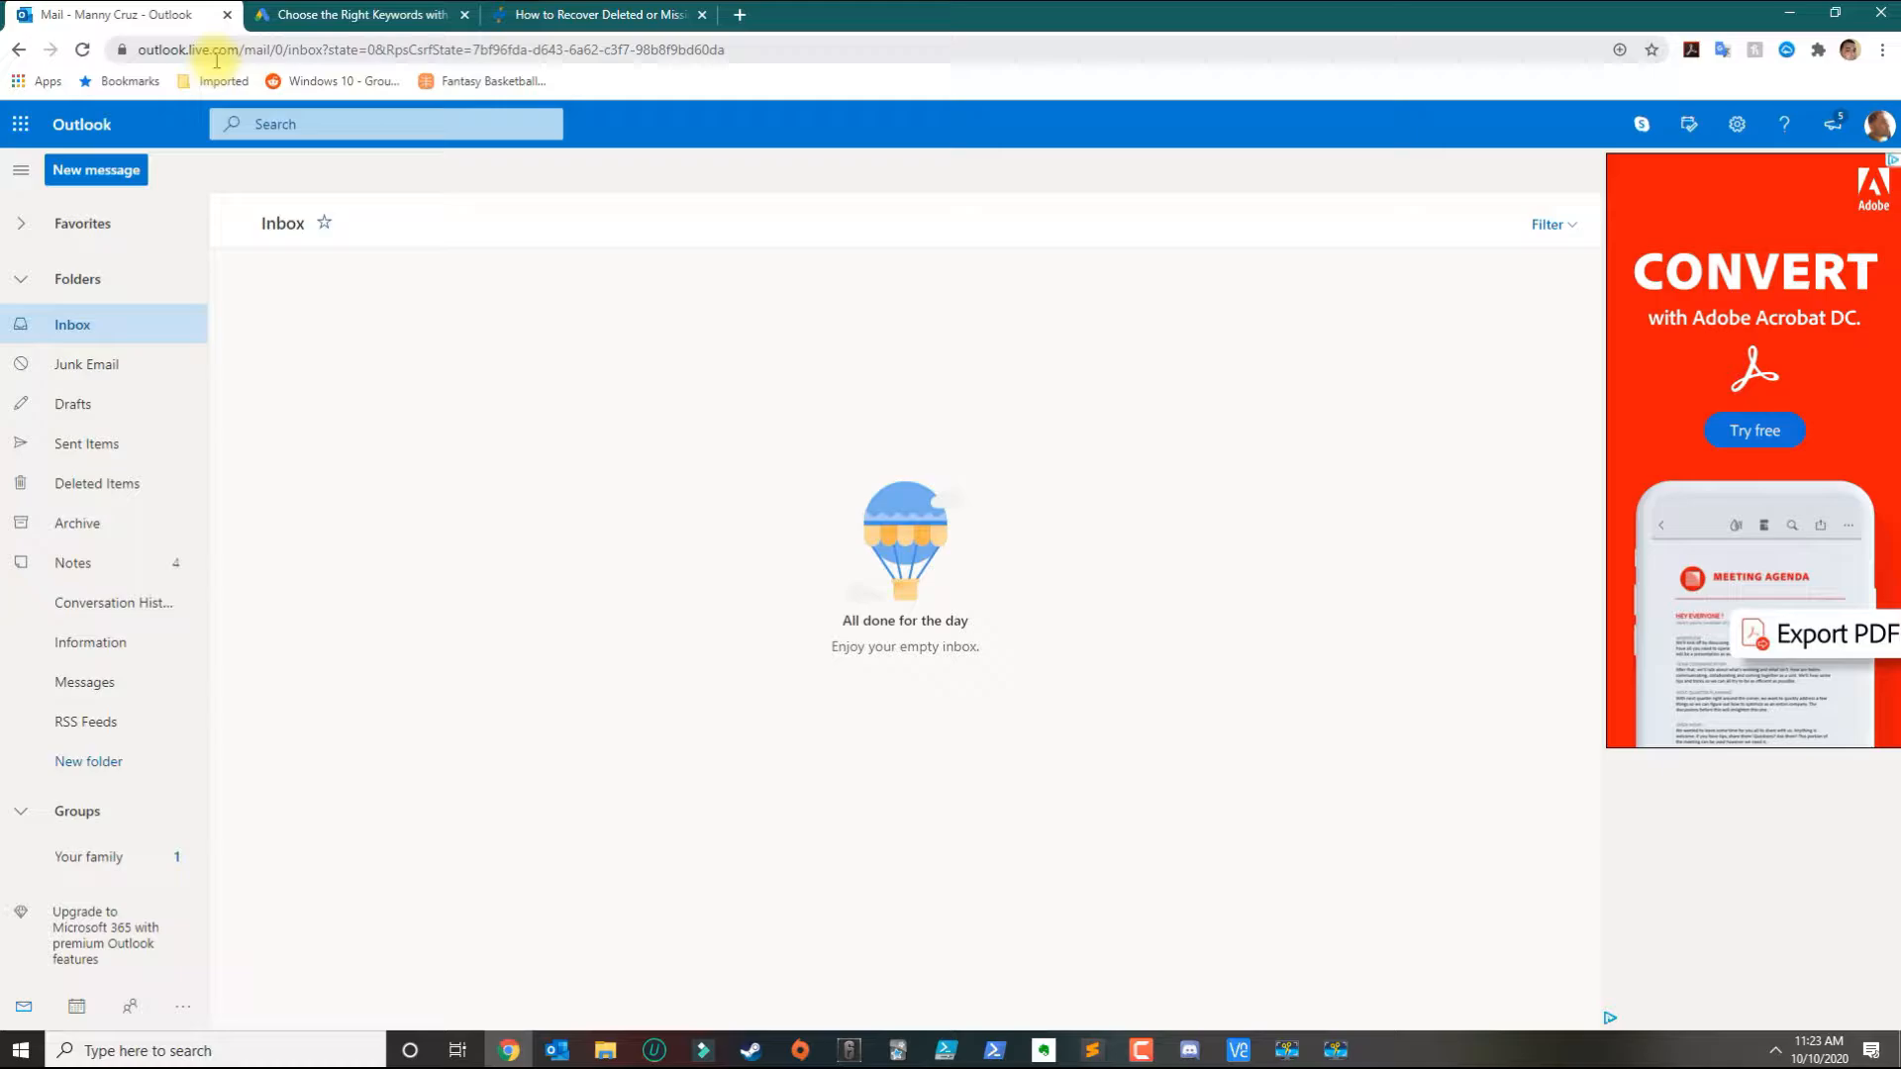
mouse_move(281, 194)
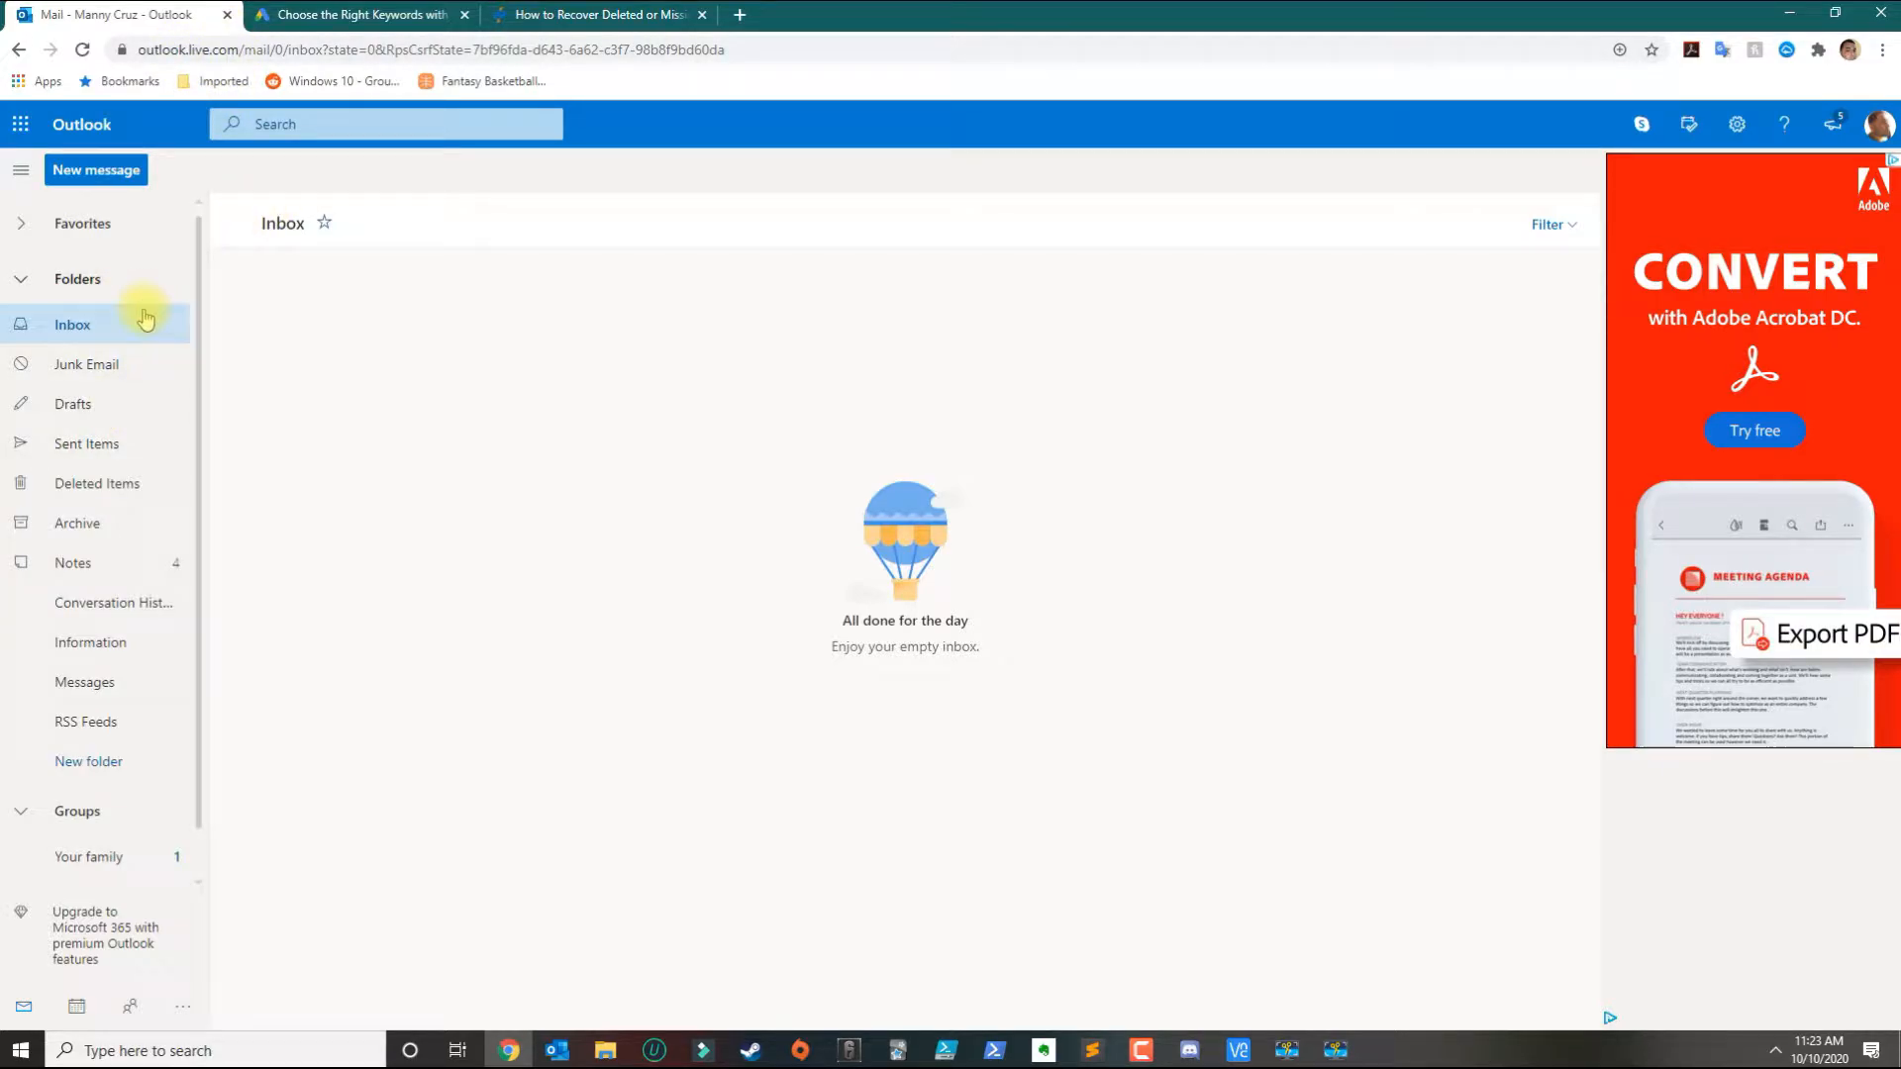
mouse_move(97, 491)
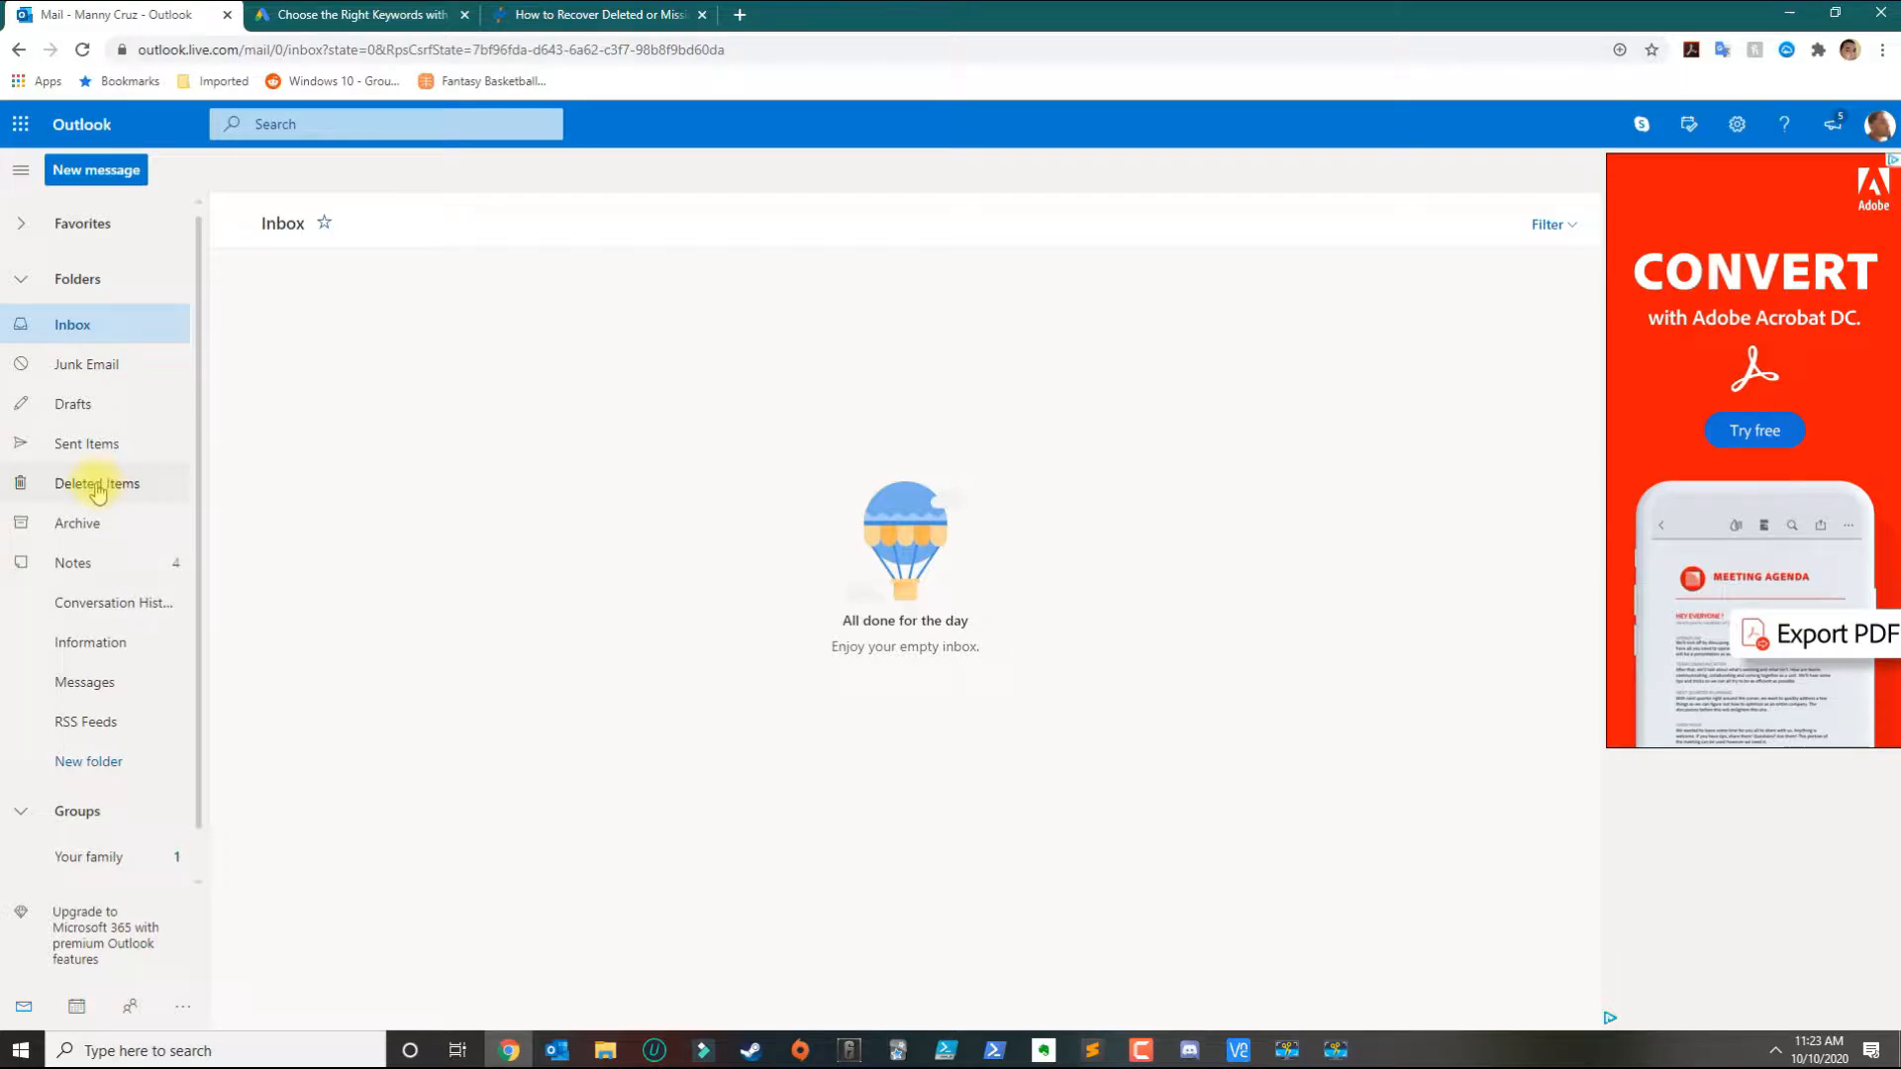
Open the empty Deleted Items folder showing 33 recoverable items.
click(97, 483)
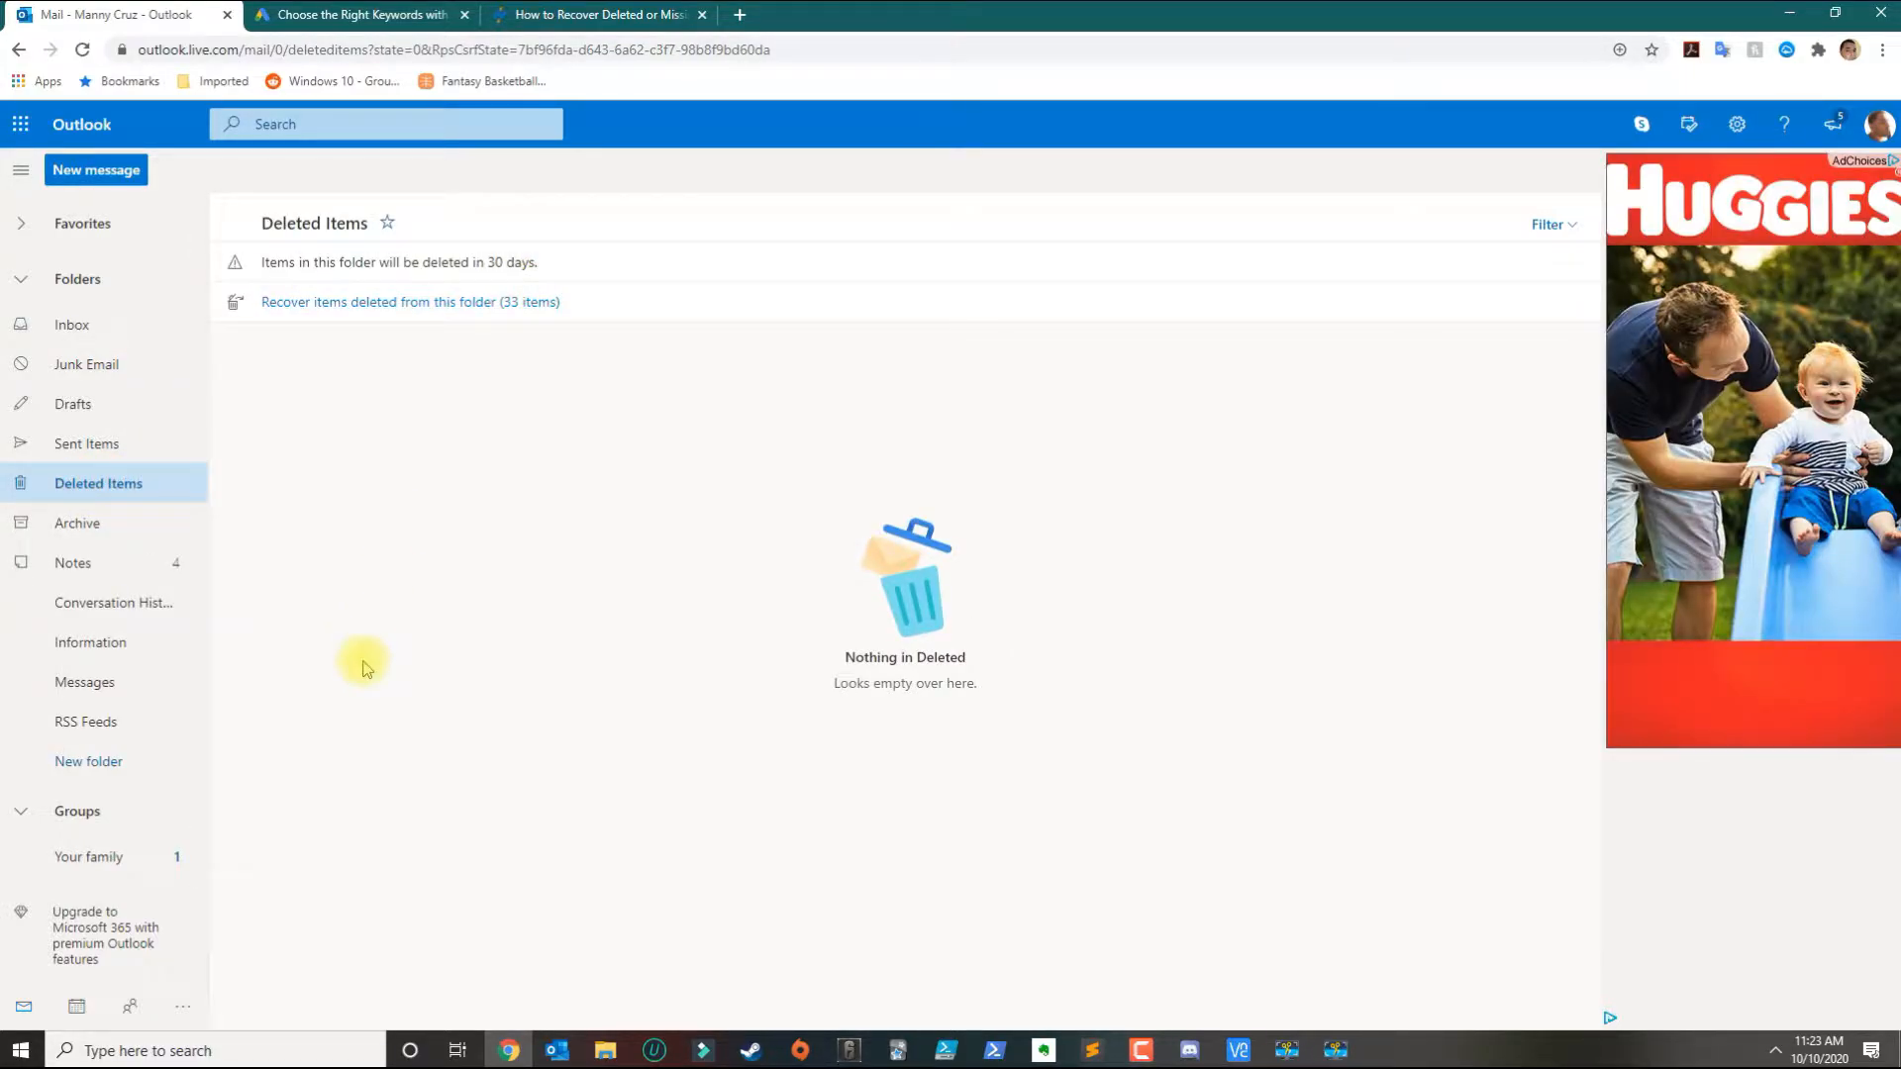
mouse_move(445, 555)
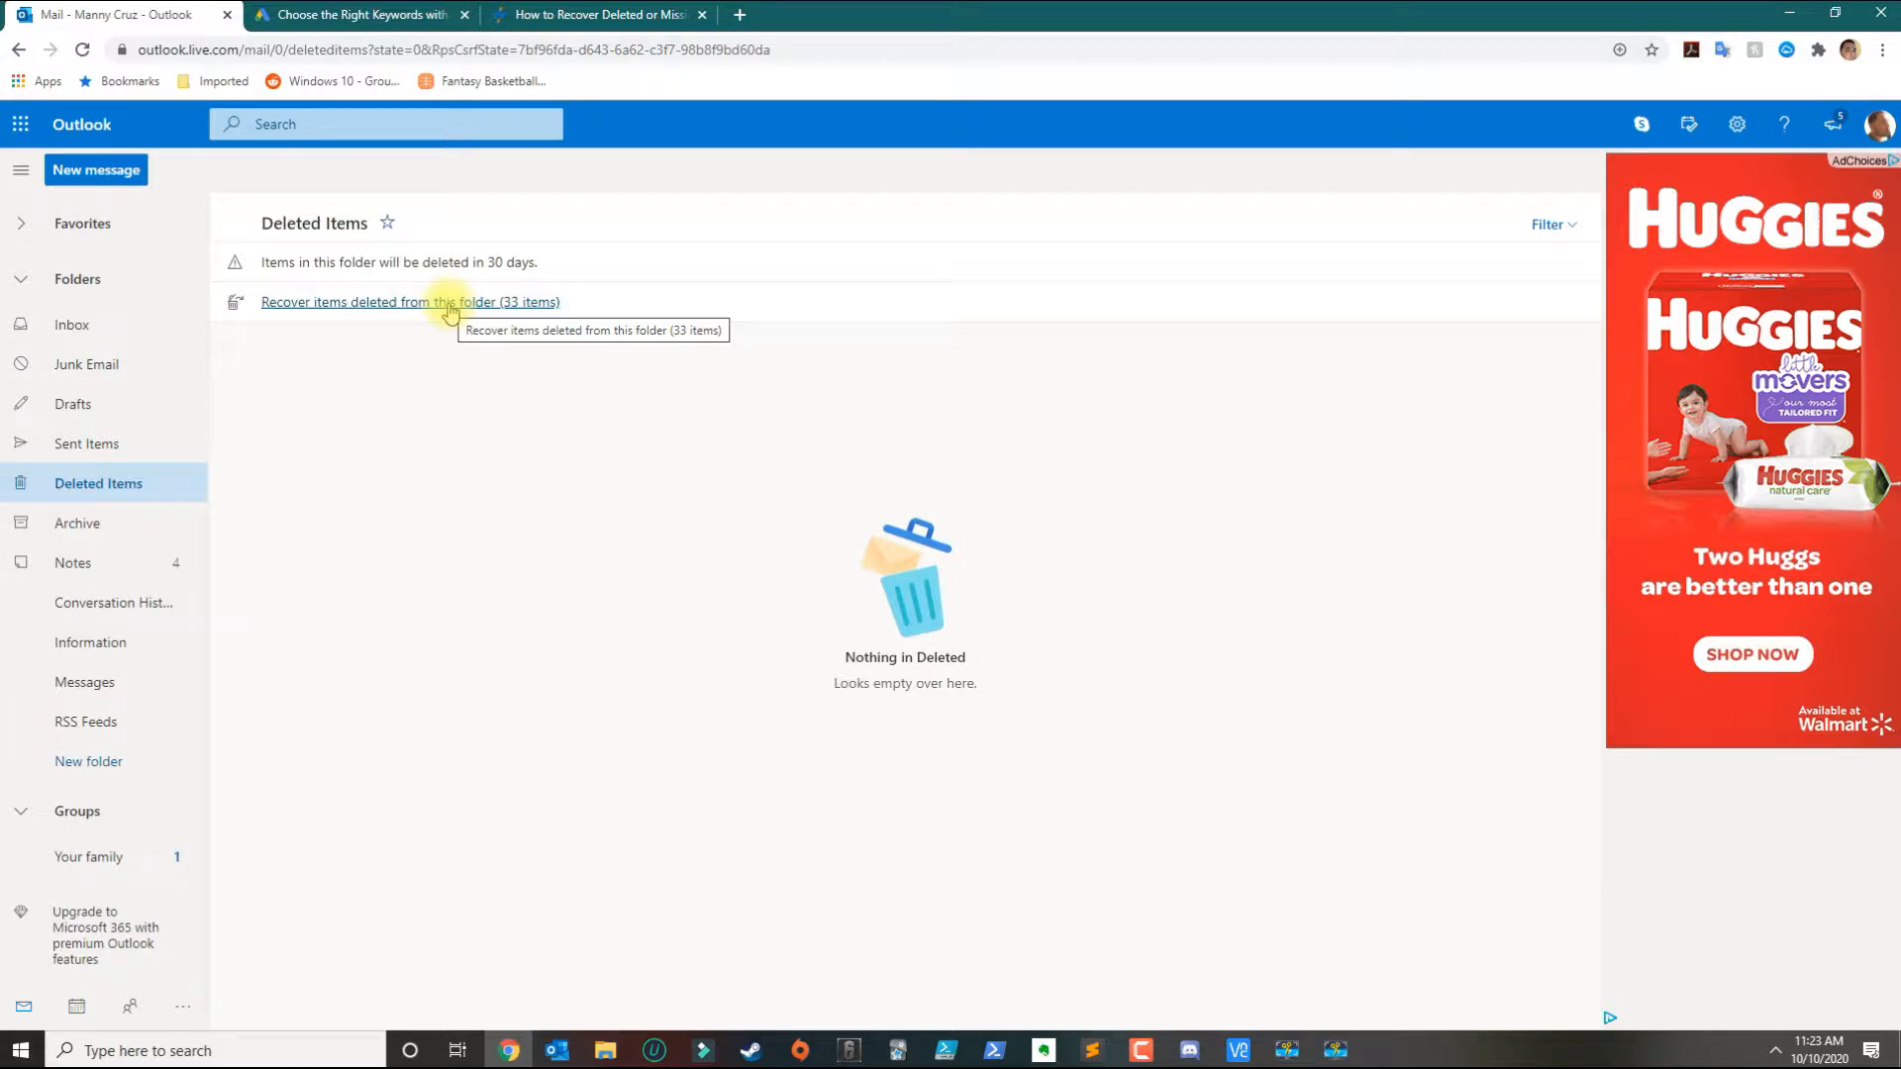
Restore the Microsoft Rewards 'Manny: spot the tag, get paid' email and view it in the Inbox.
click(395, 302)
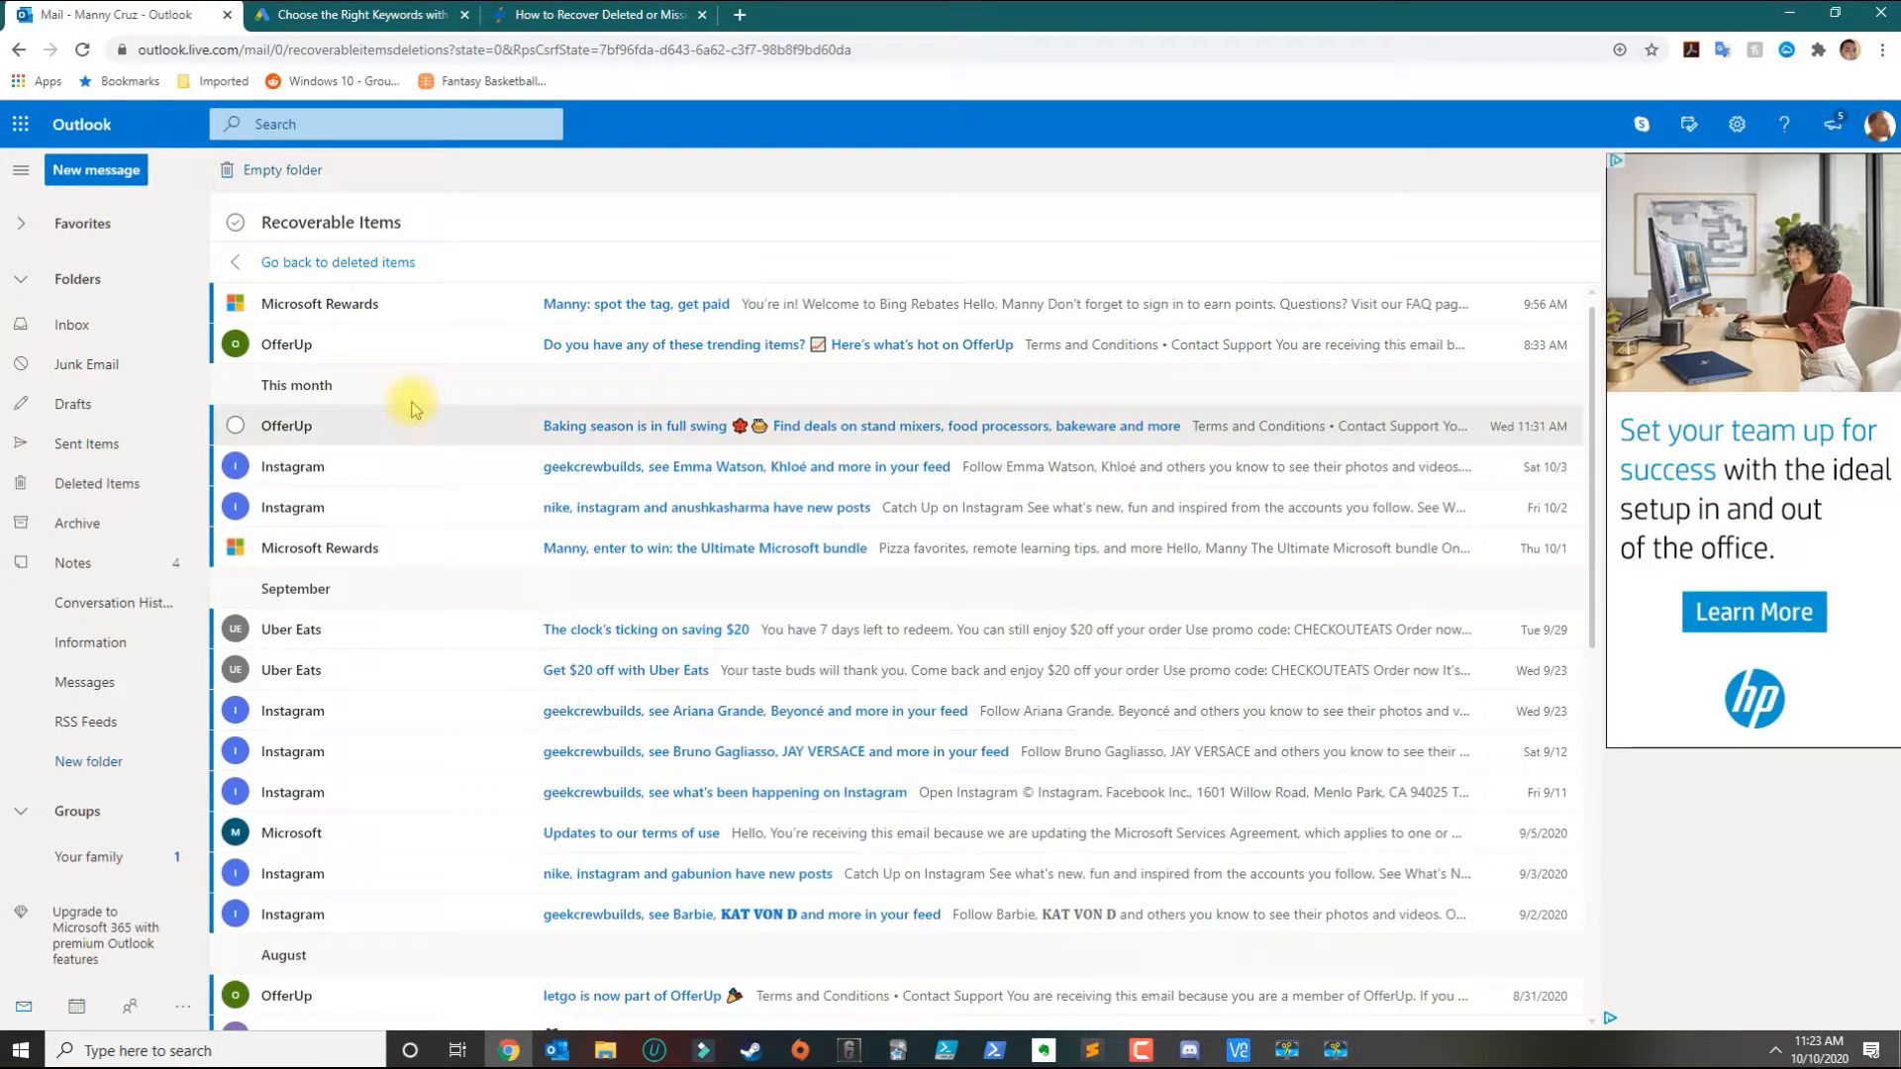
mouse_move(343, 302)
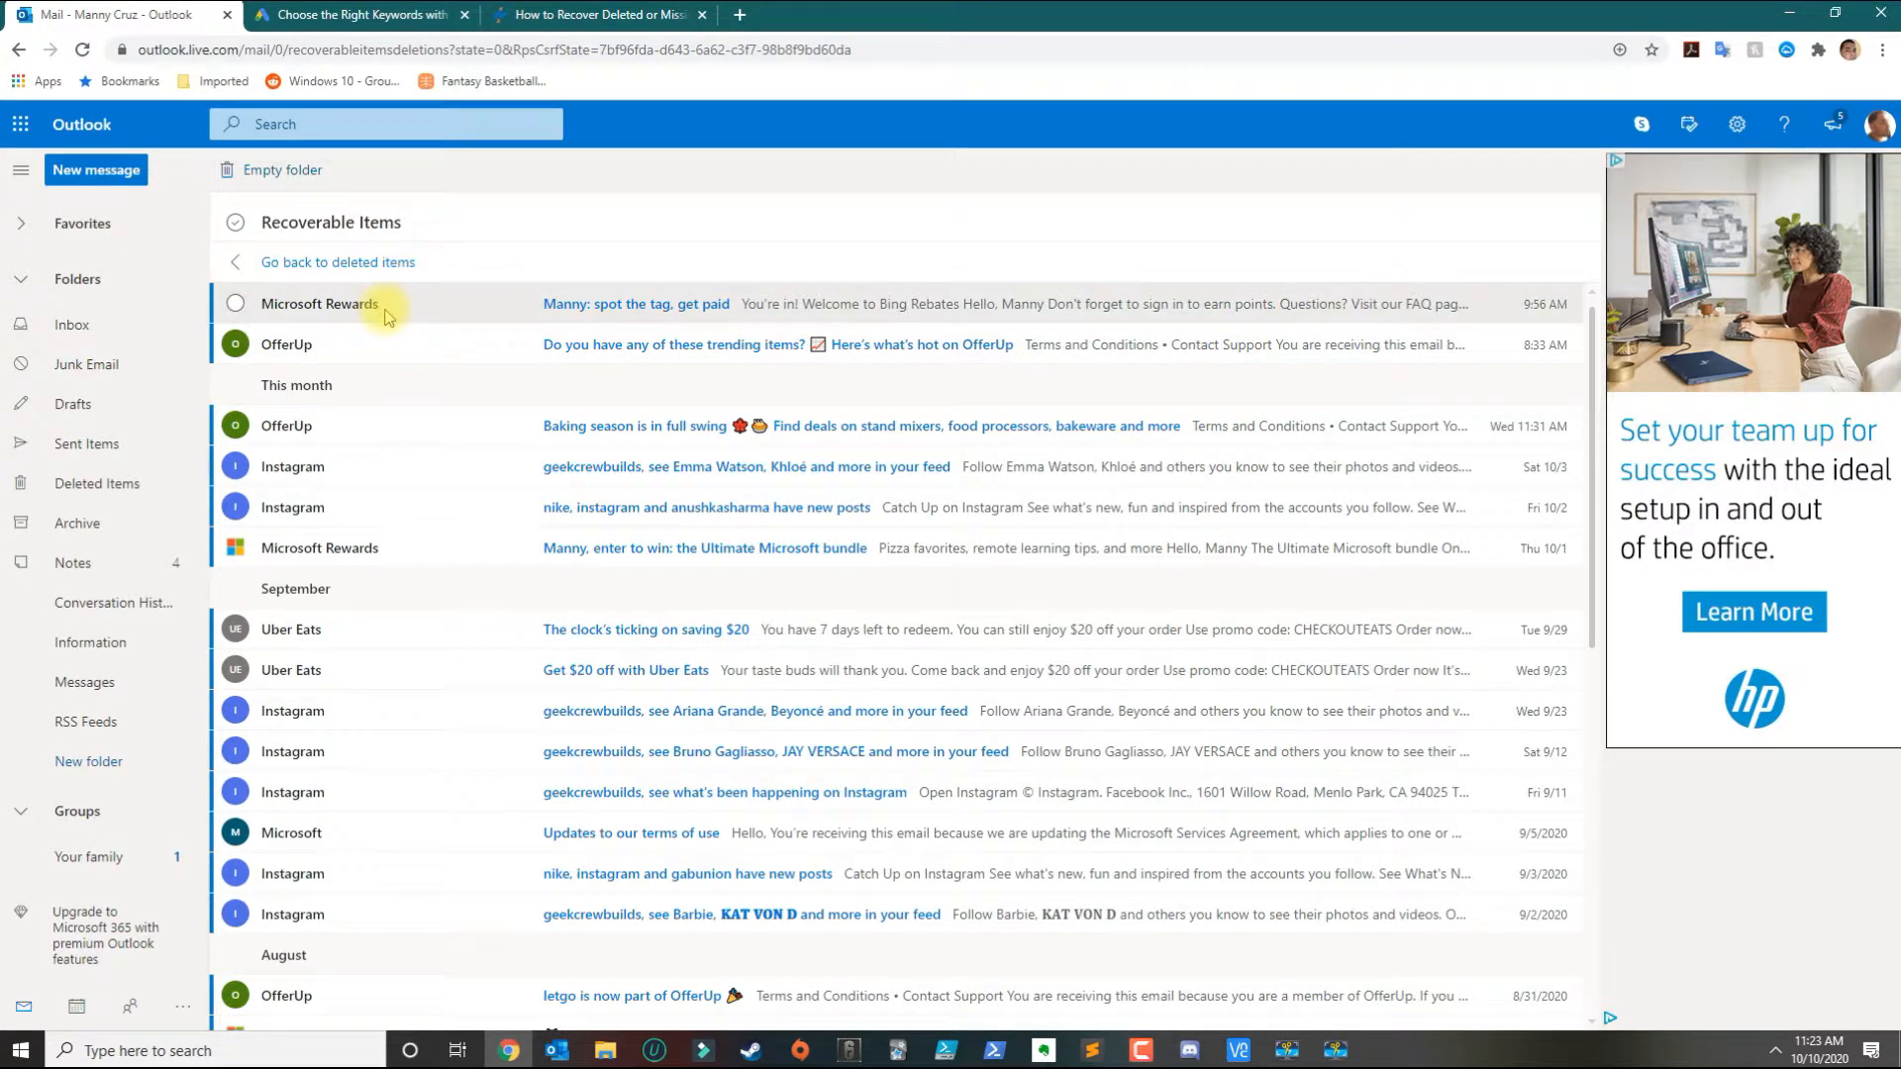
mouse_move(273, 325)
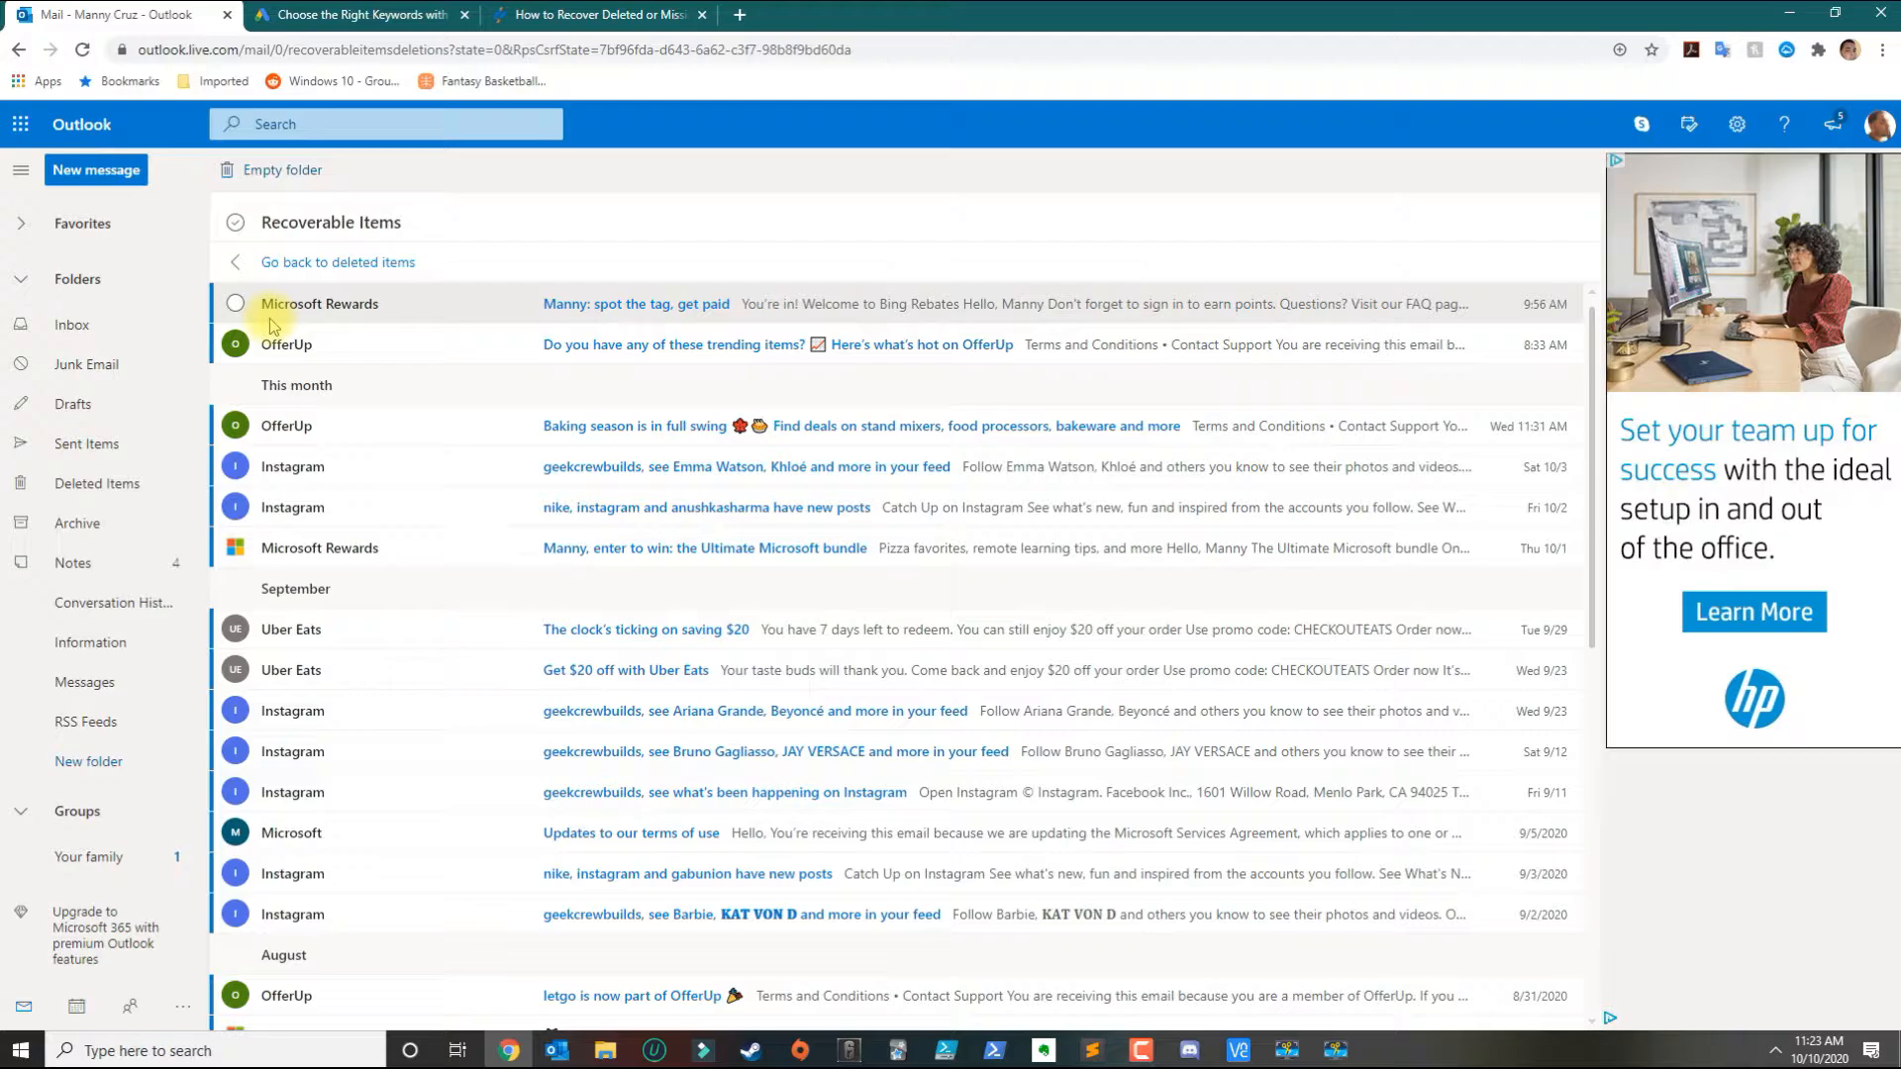
click(235, 303)
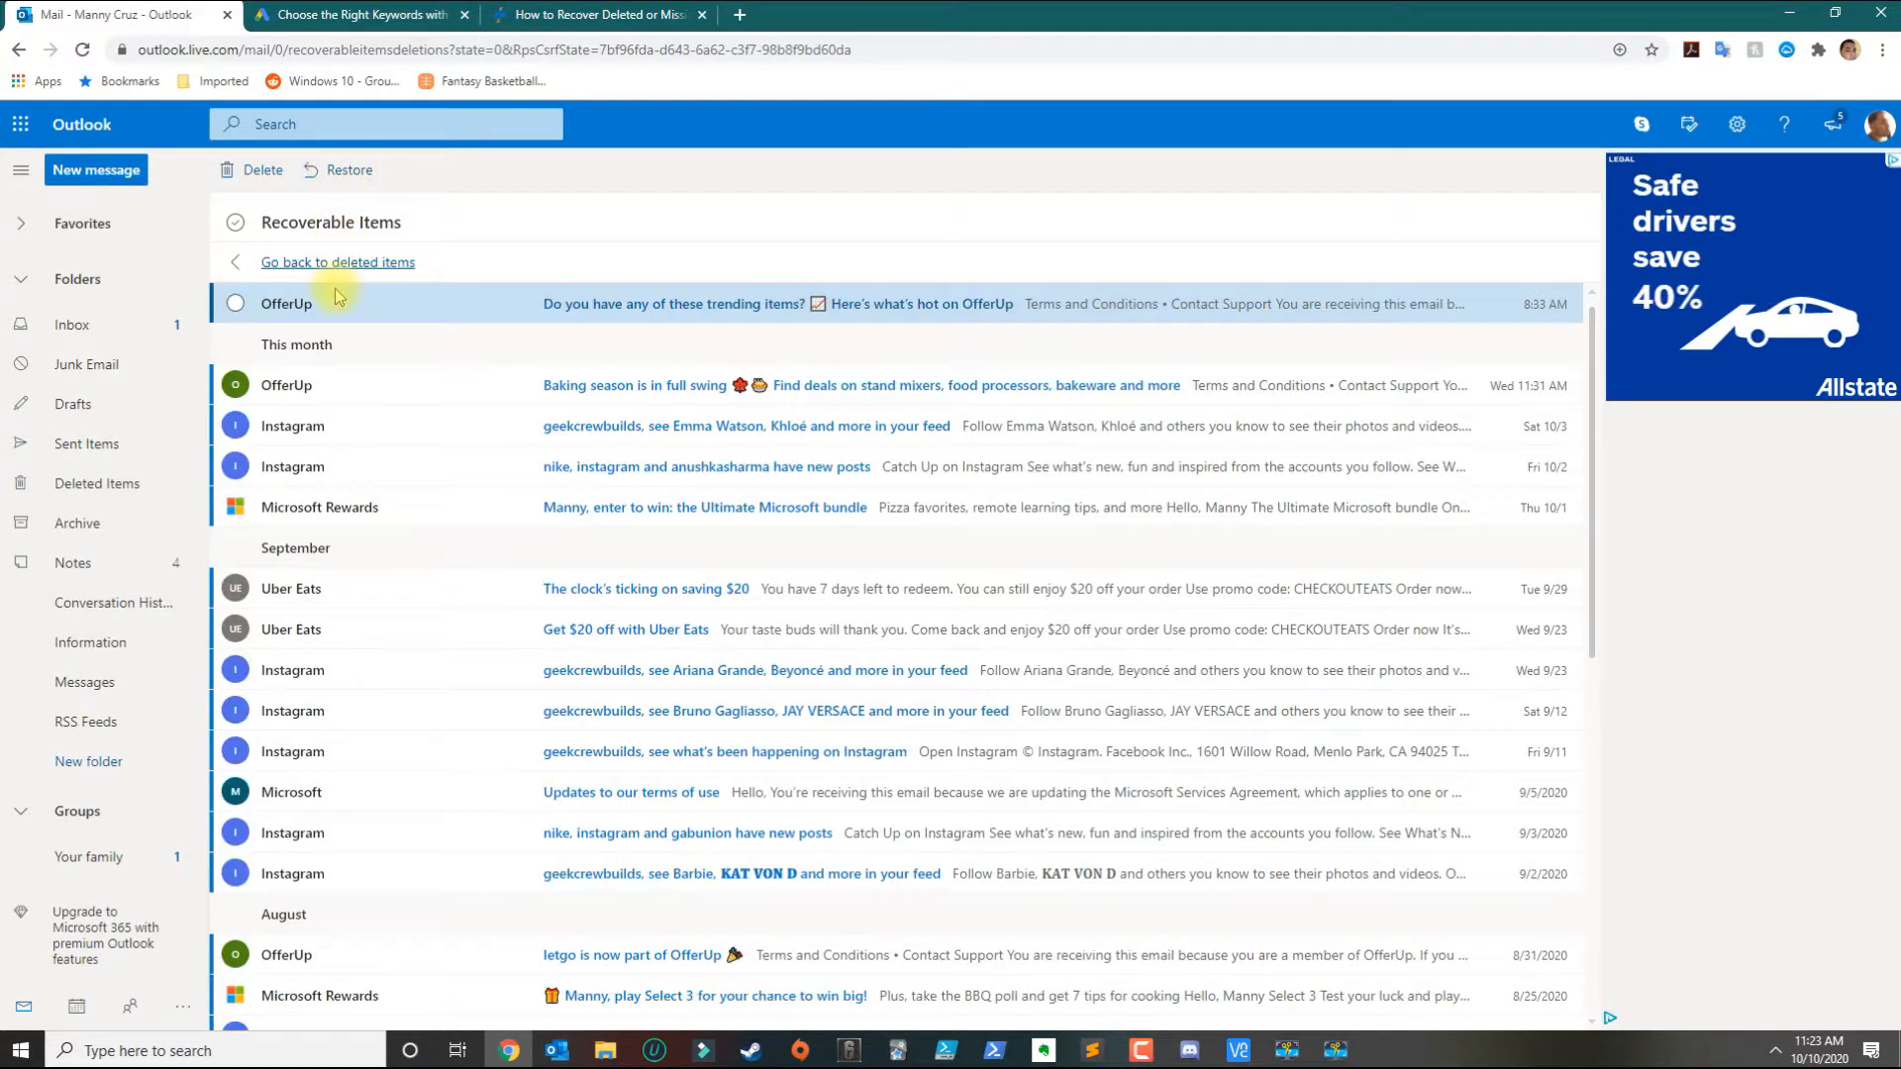
click(71, 324)
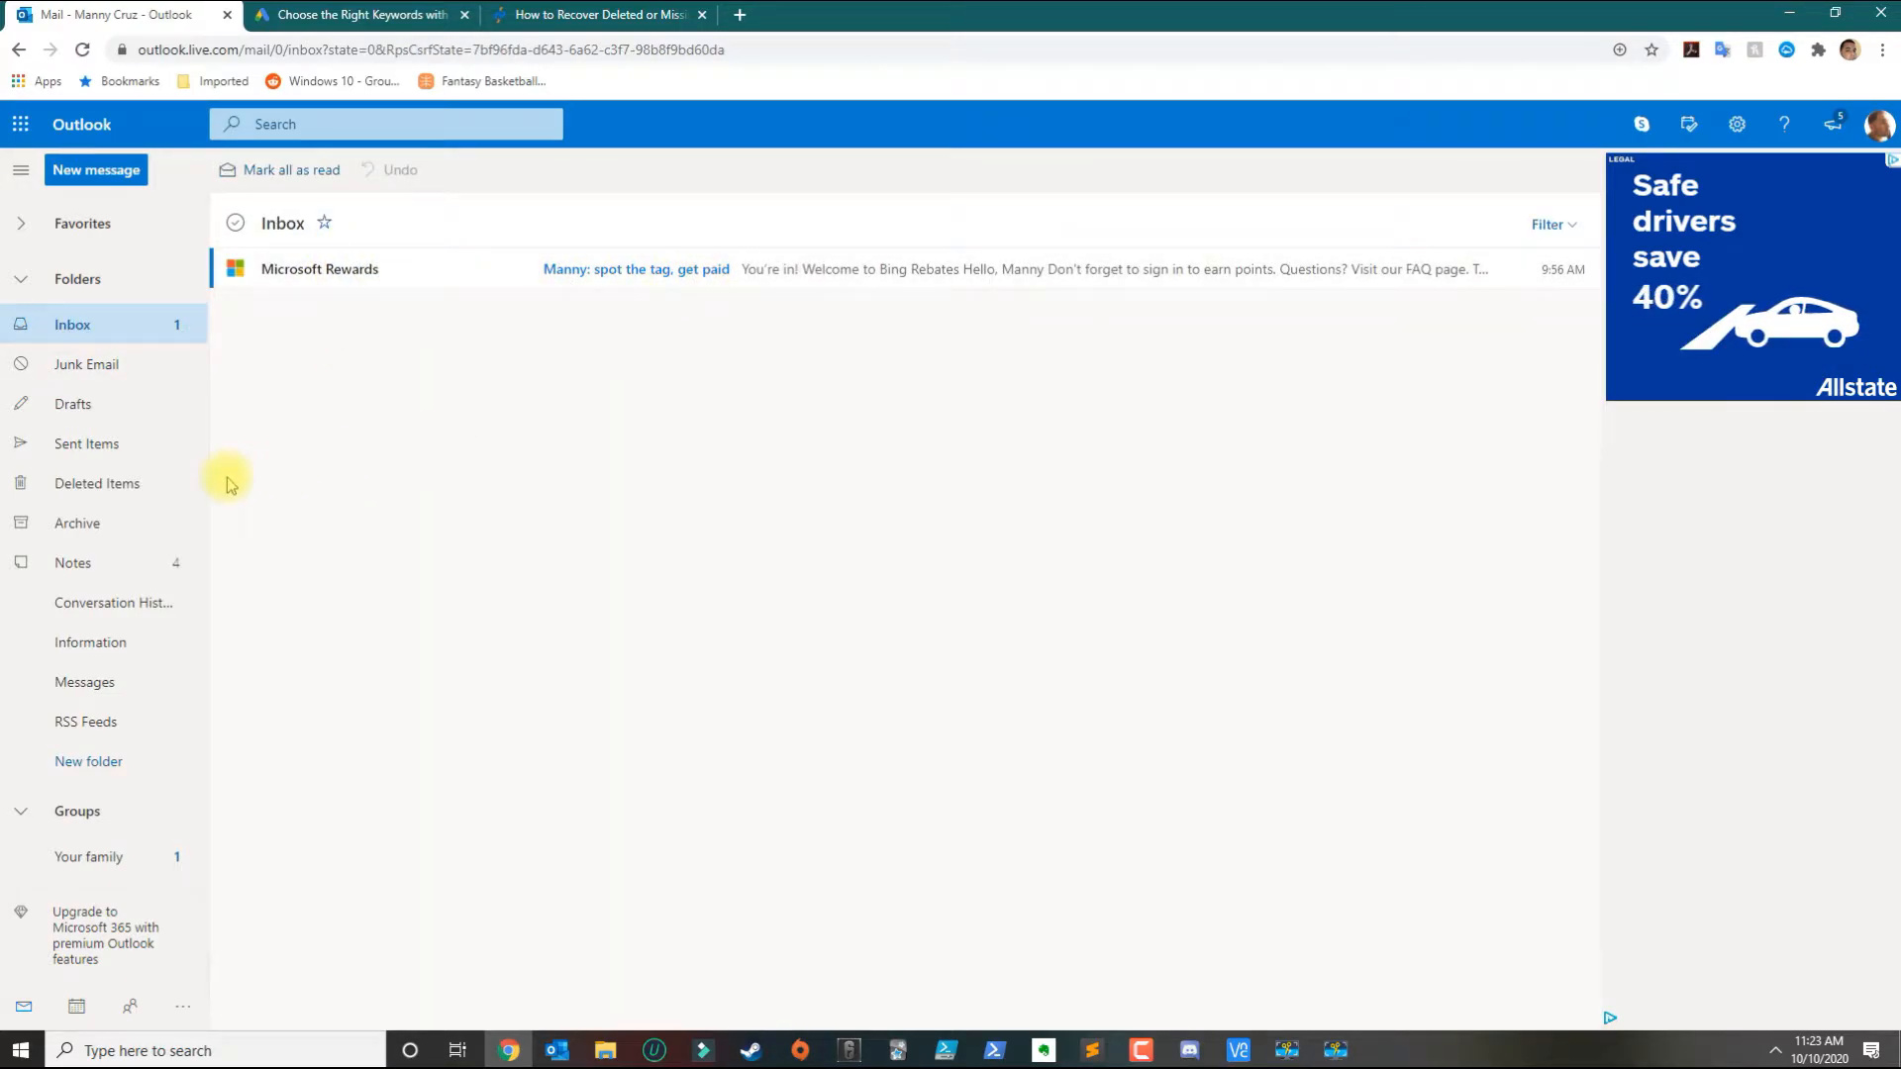
Reopen Deleted Items, confirming the recover link now shows 32 items.
click(98, 483)
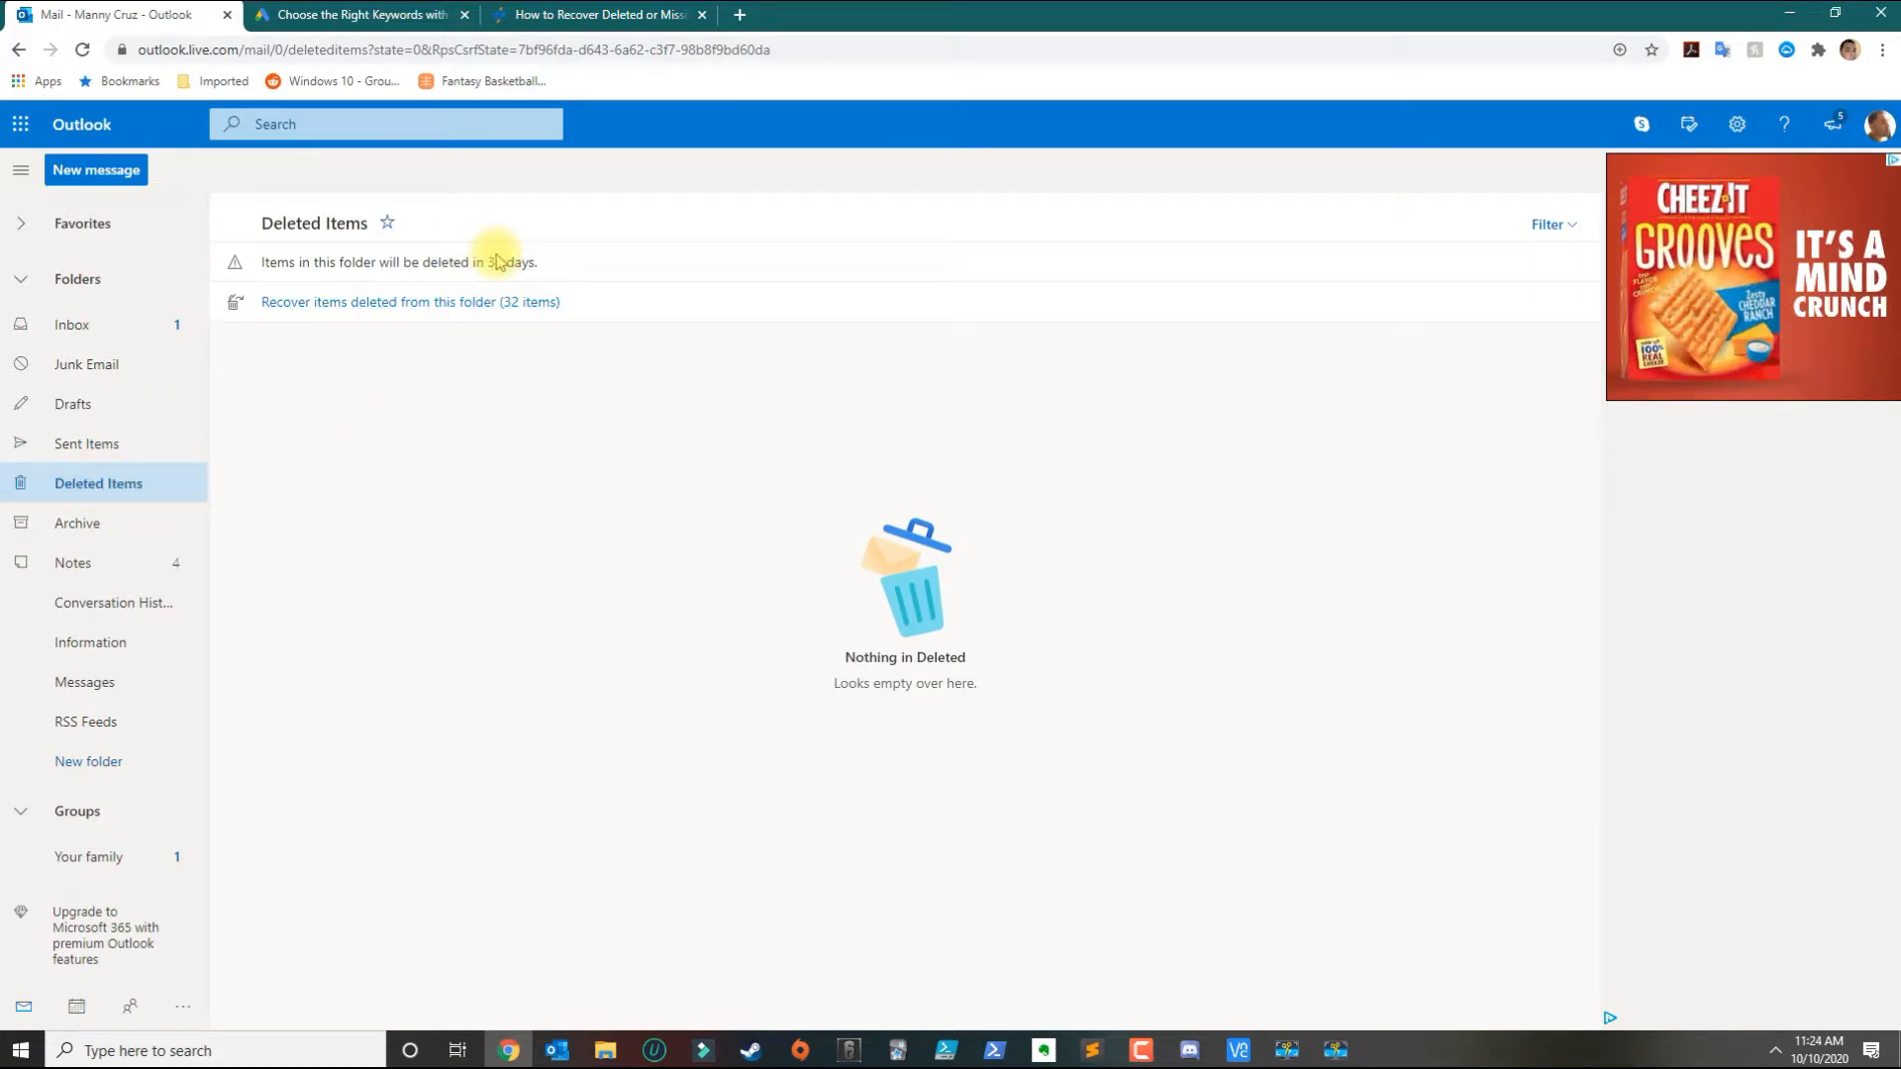
mouse_move(370, 318)
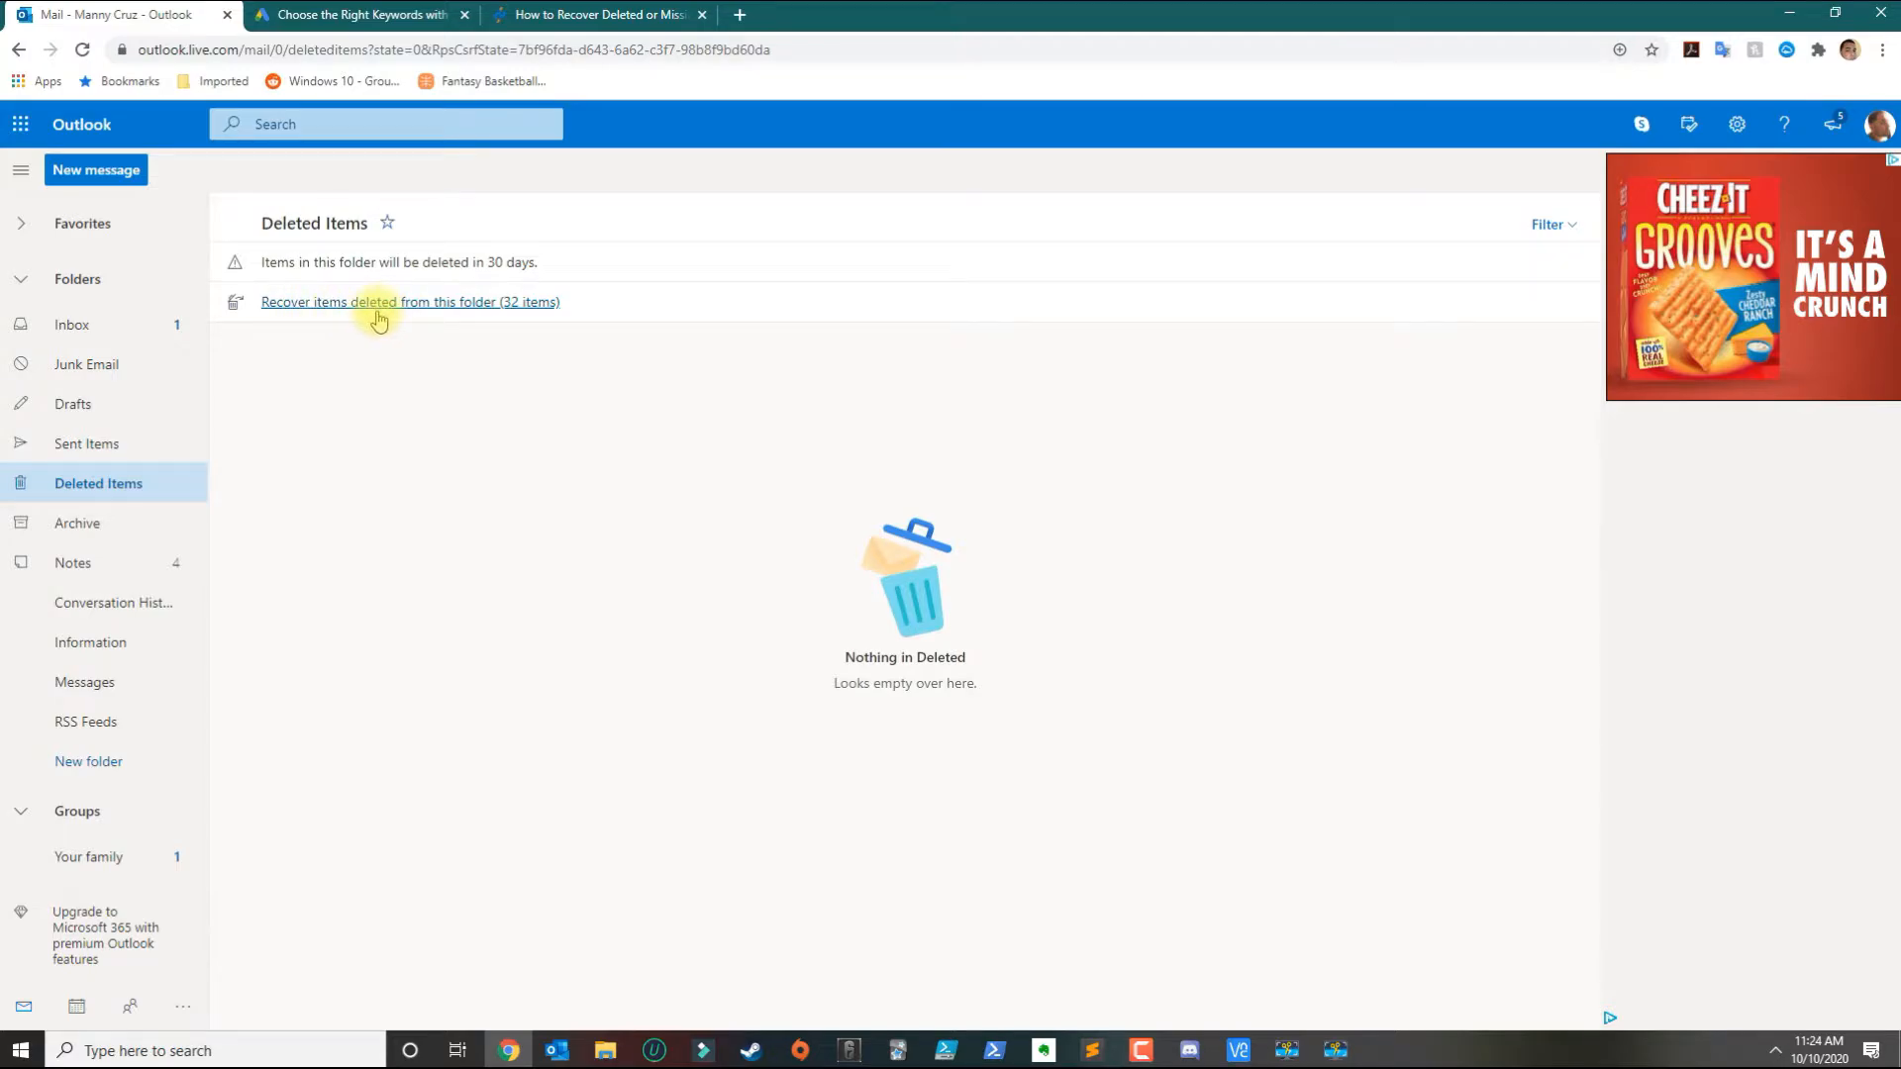
mouse_move(1143, 894)
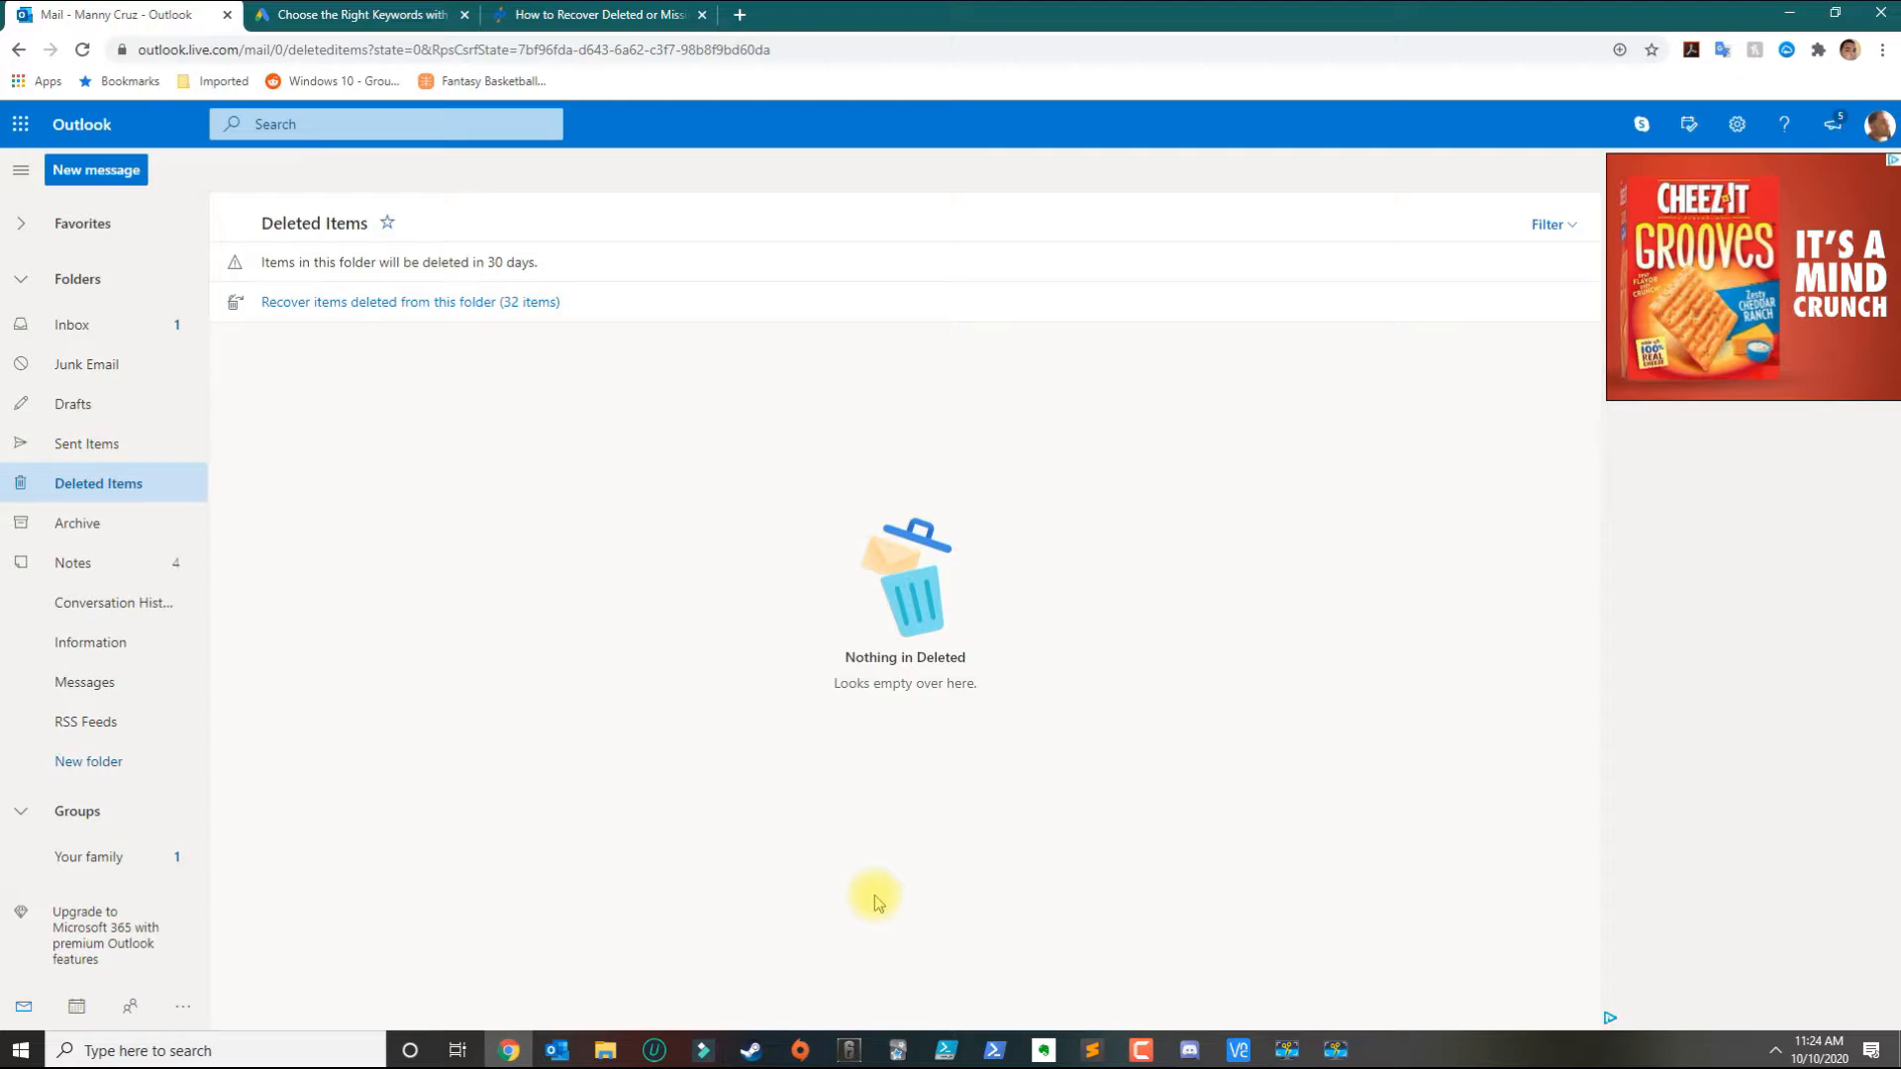
In desktop Outlook, open Recover Deleted Items from the Folder tab.
click(557, 1050)
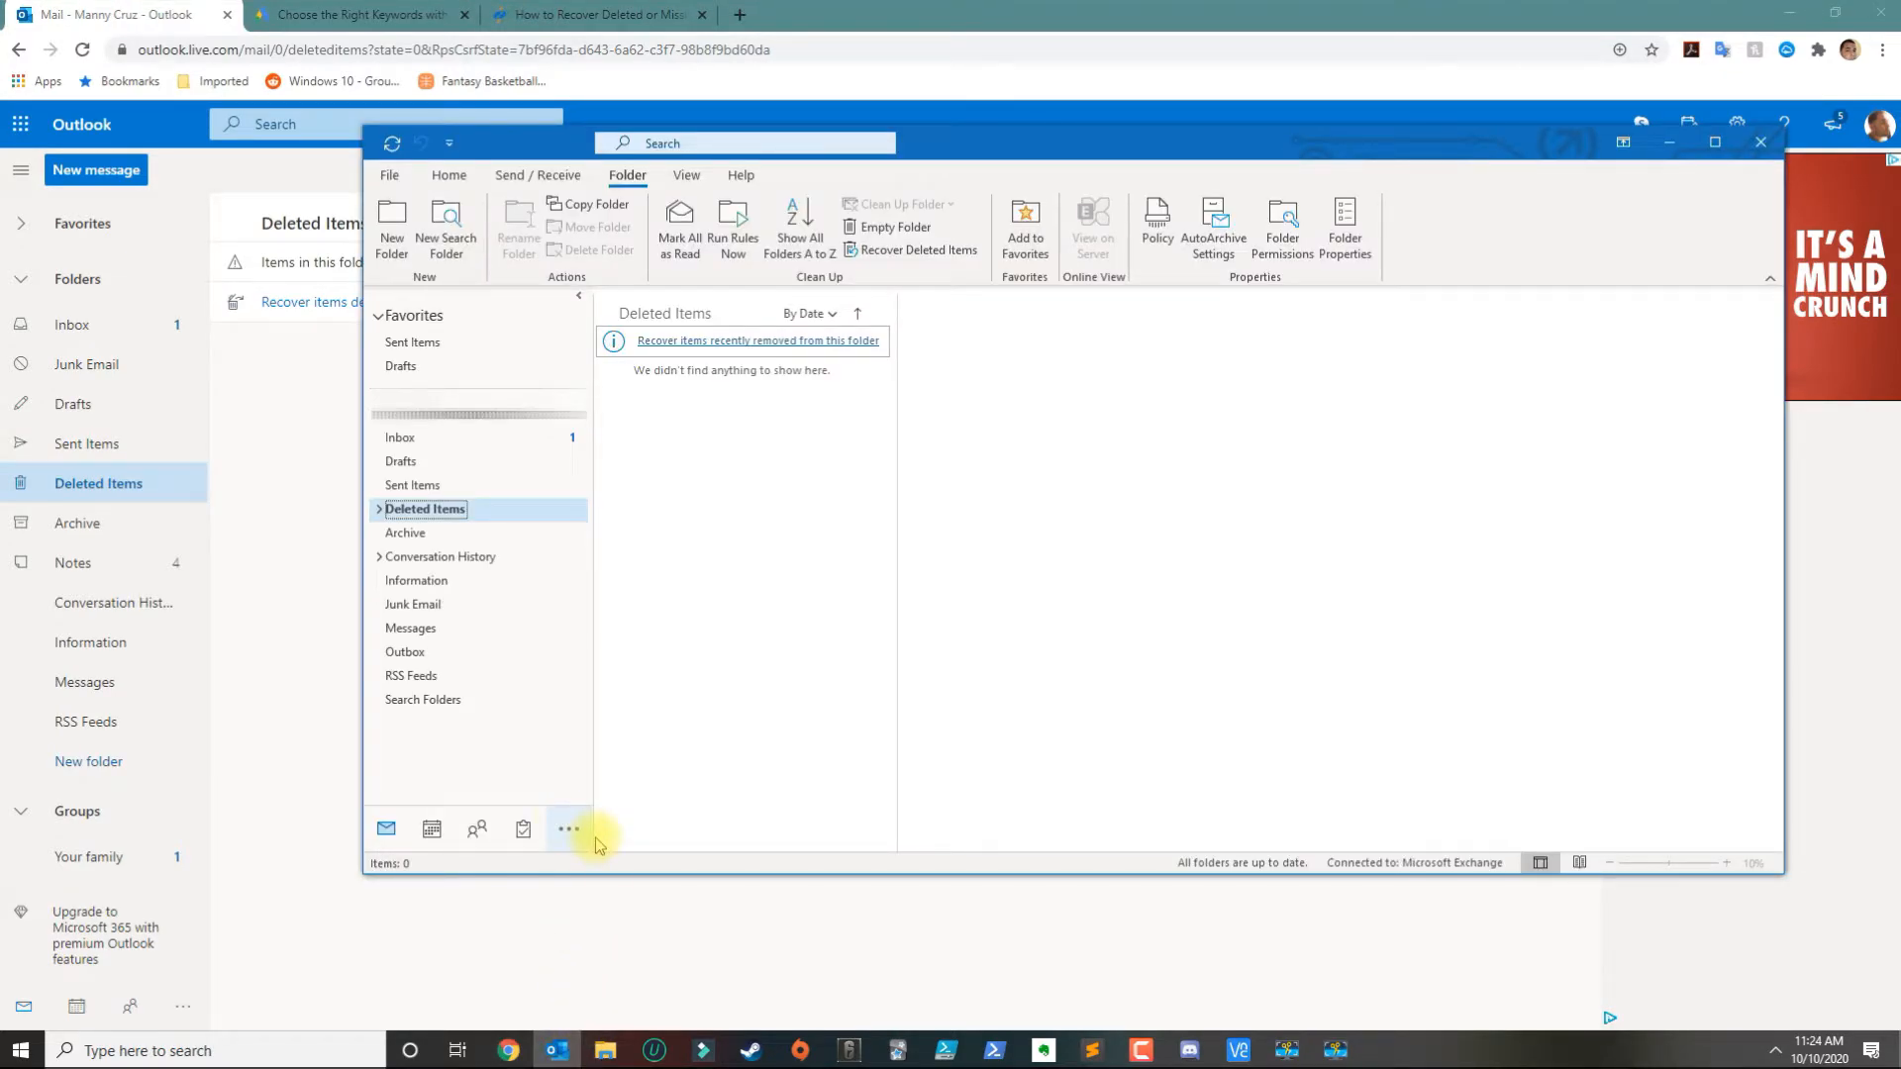
mouse_move(741, 680)
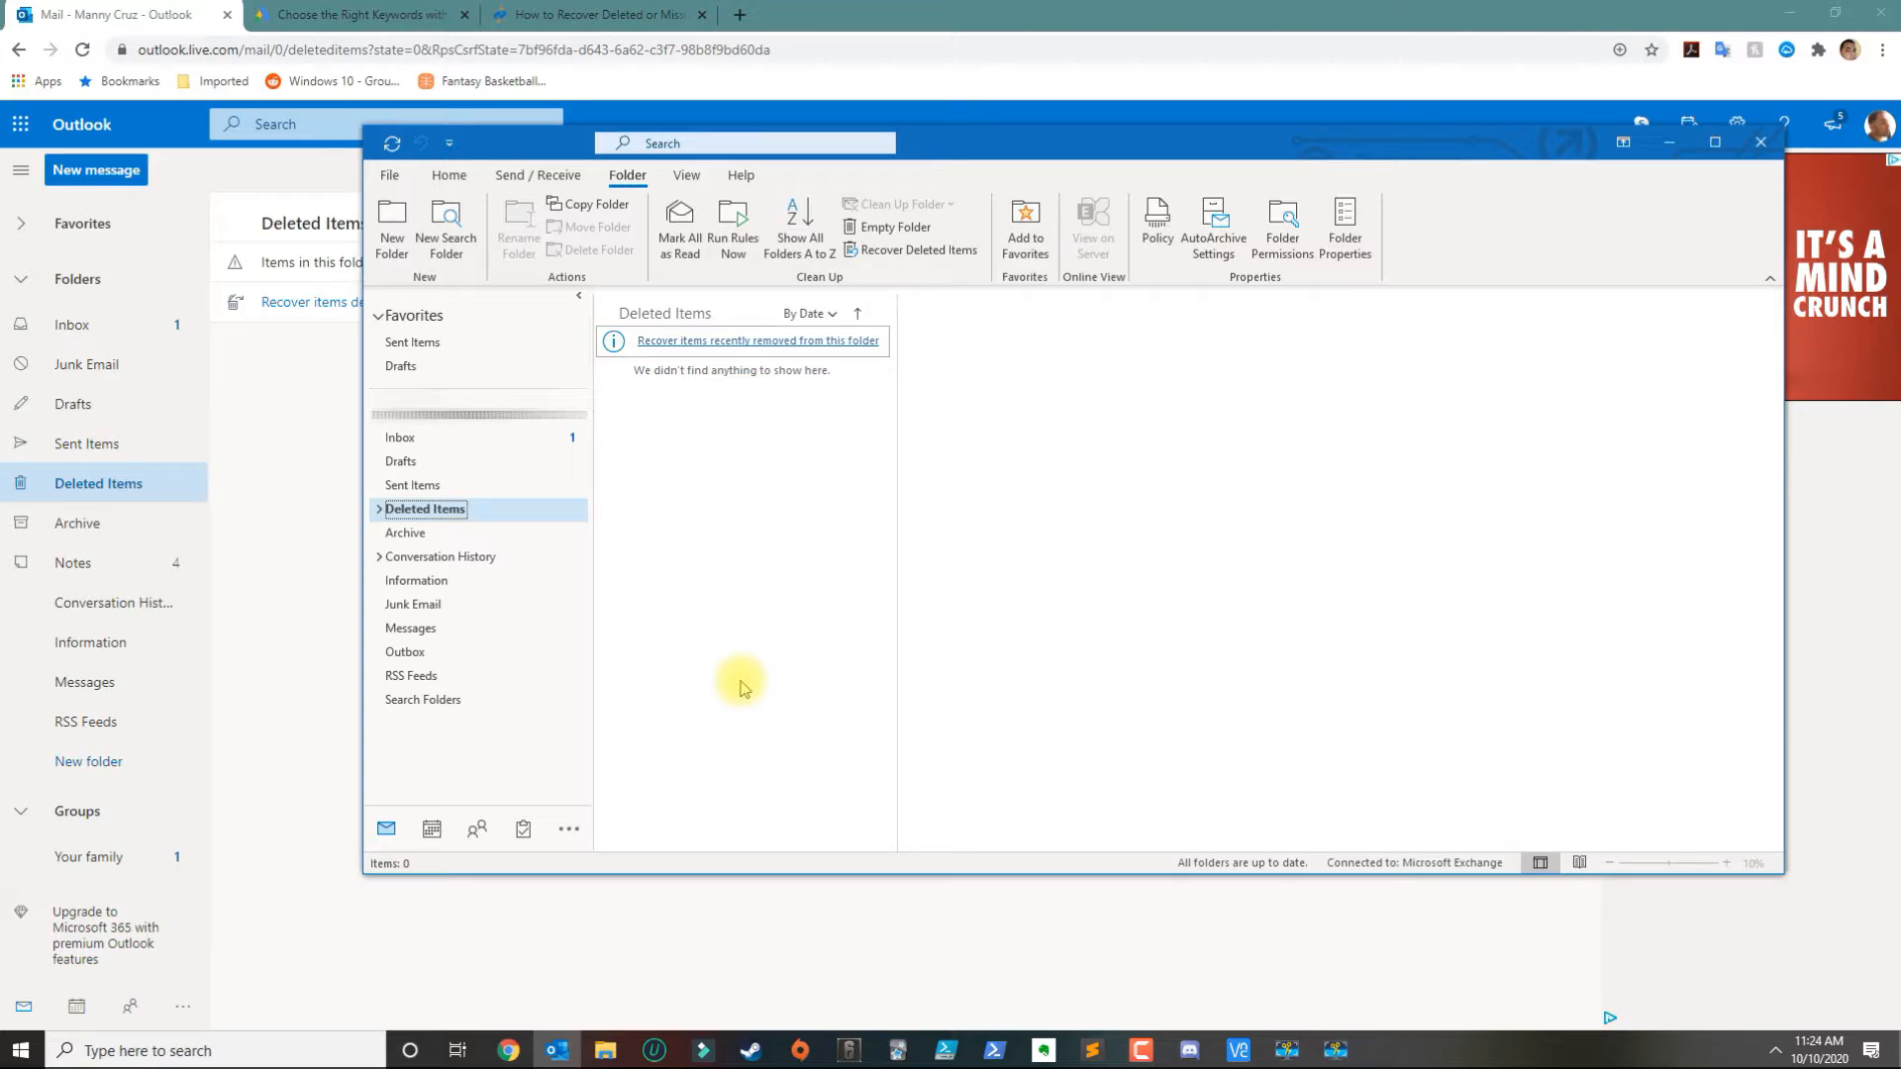
mouse_move(441, 198)
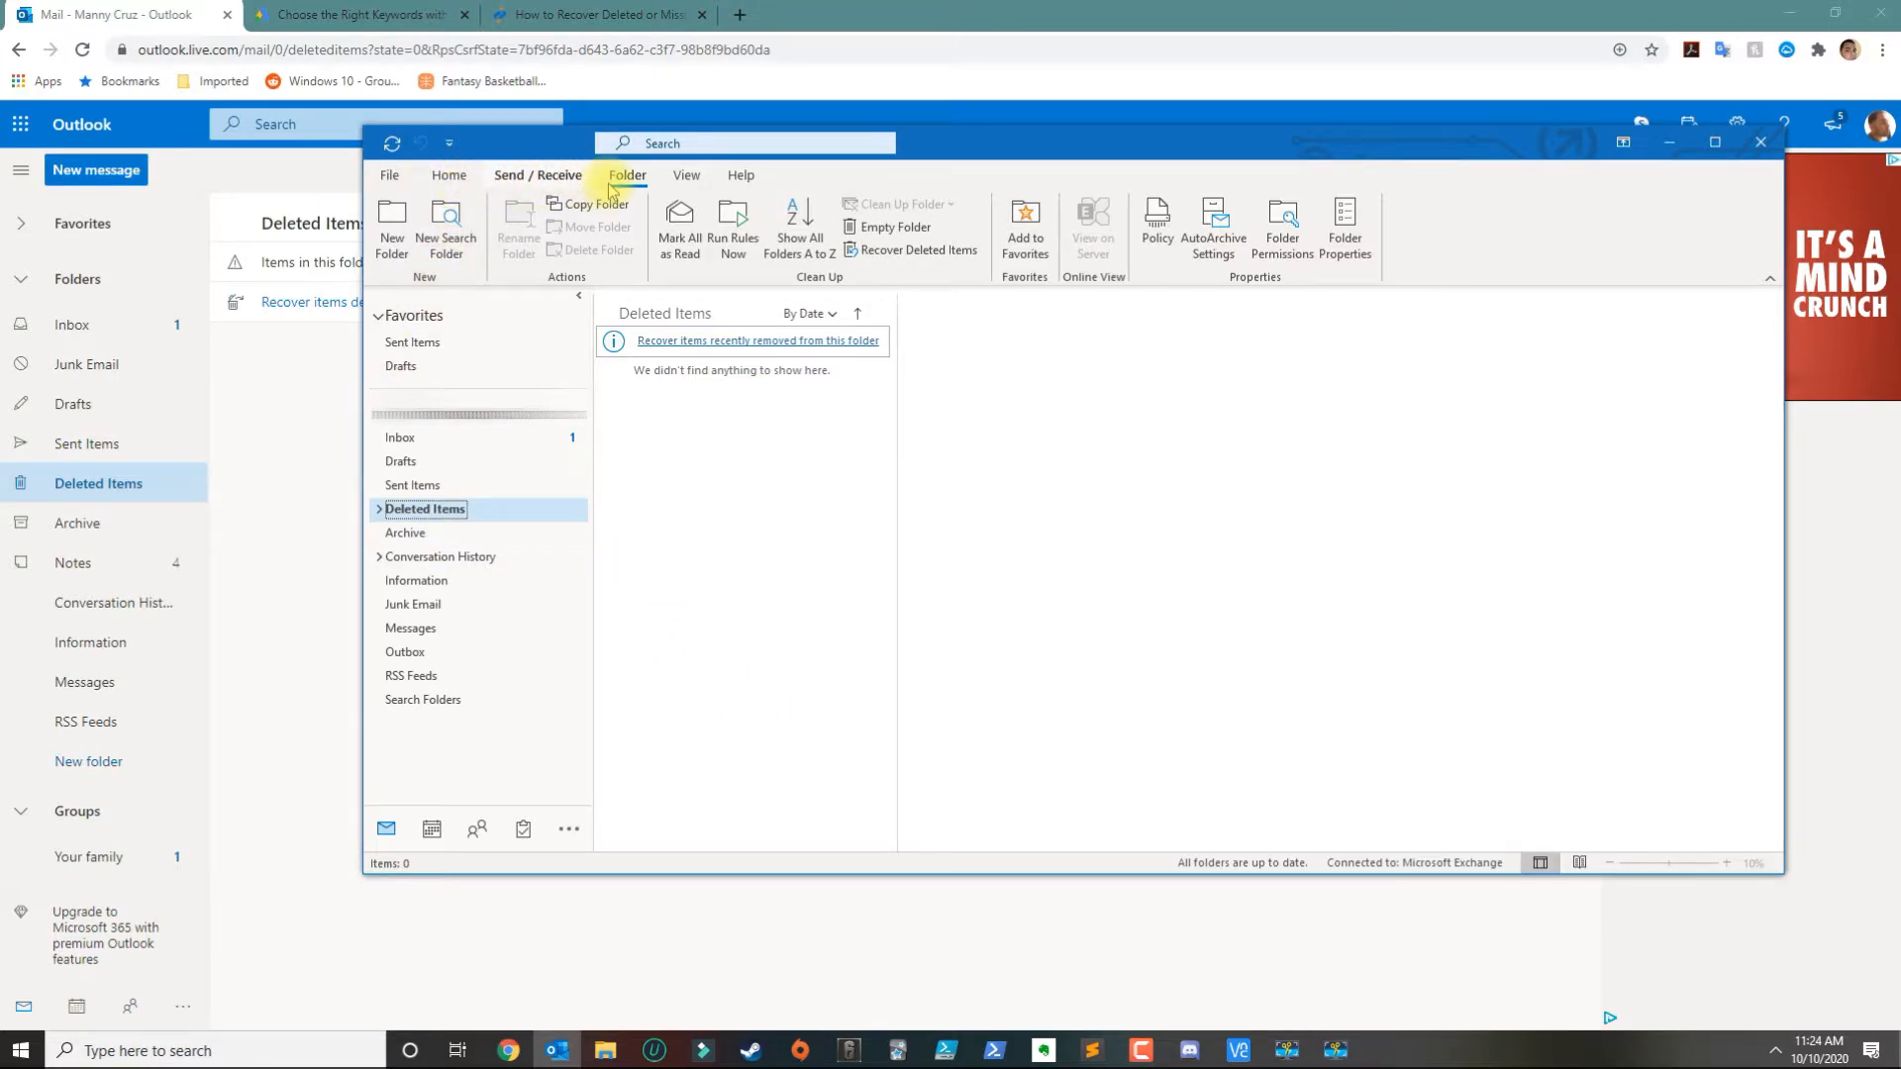
click(426, 509)
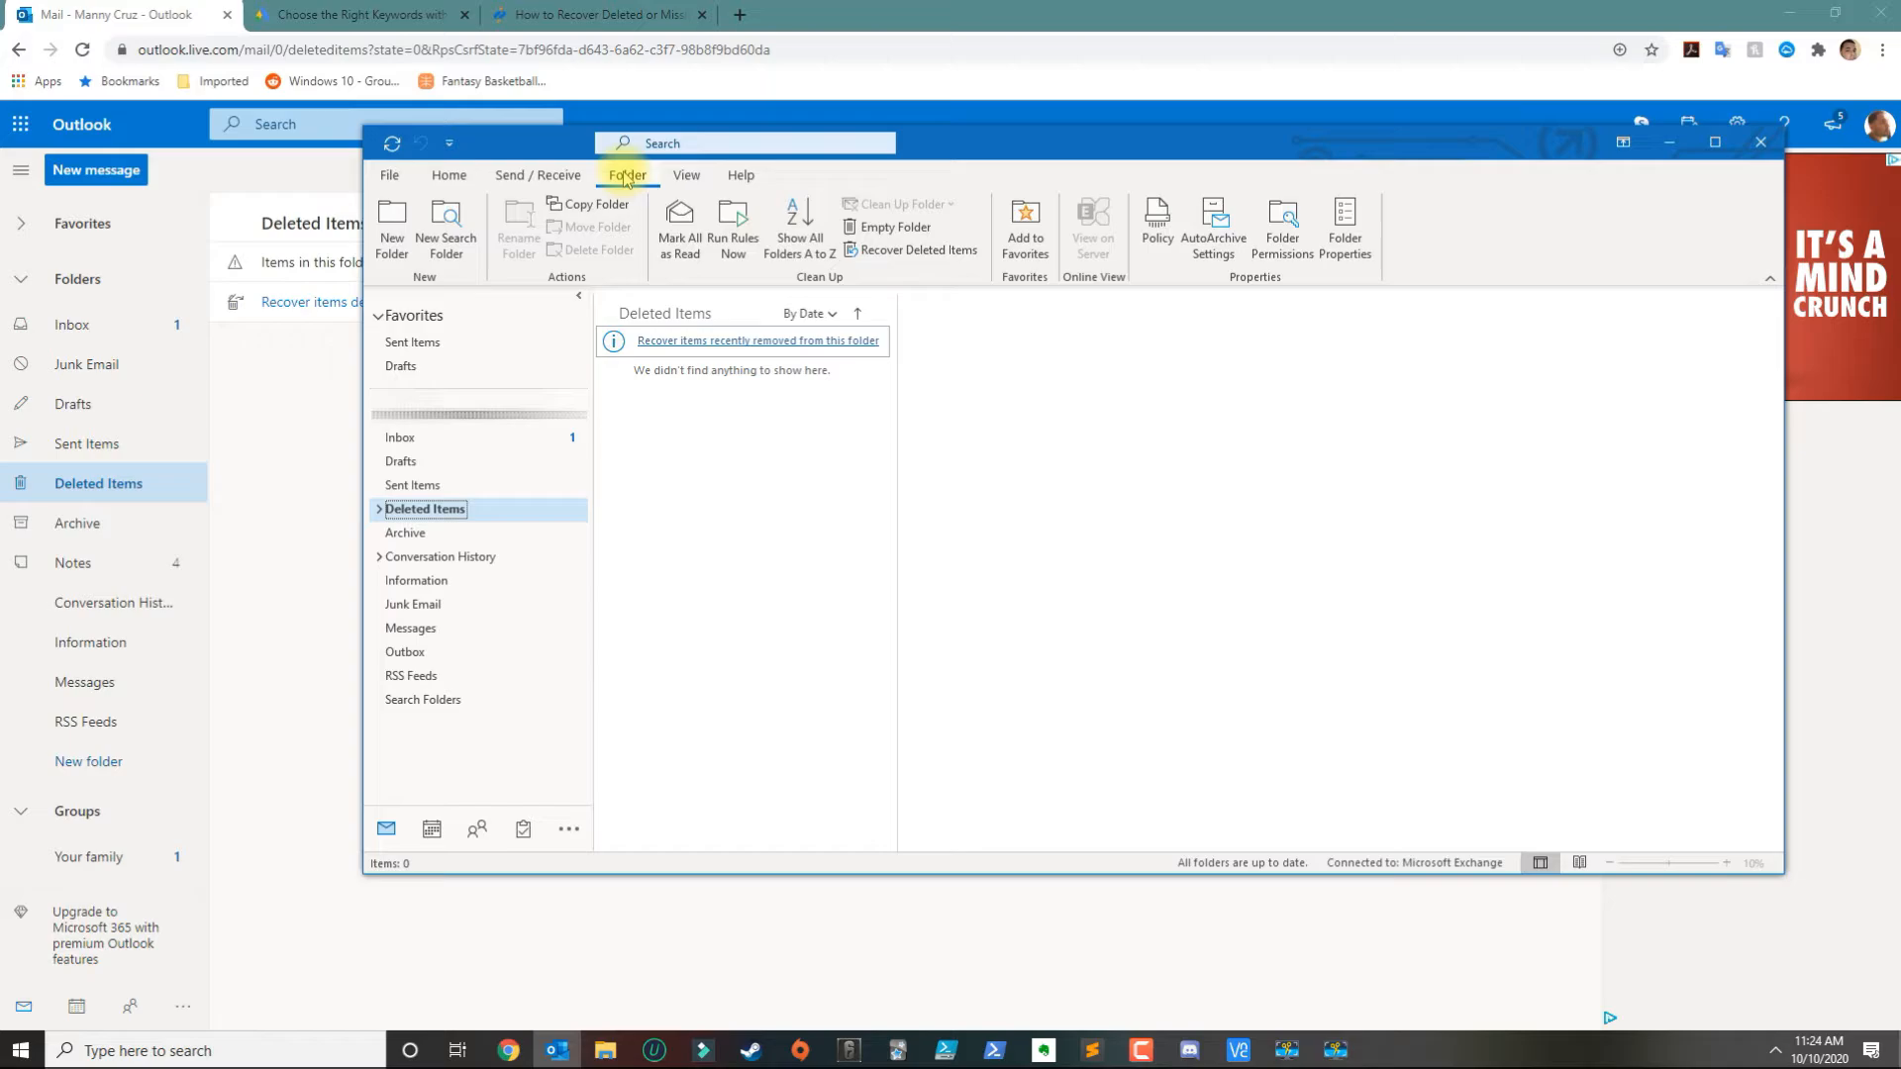
mouse_move(593, 204)
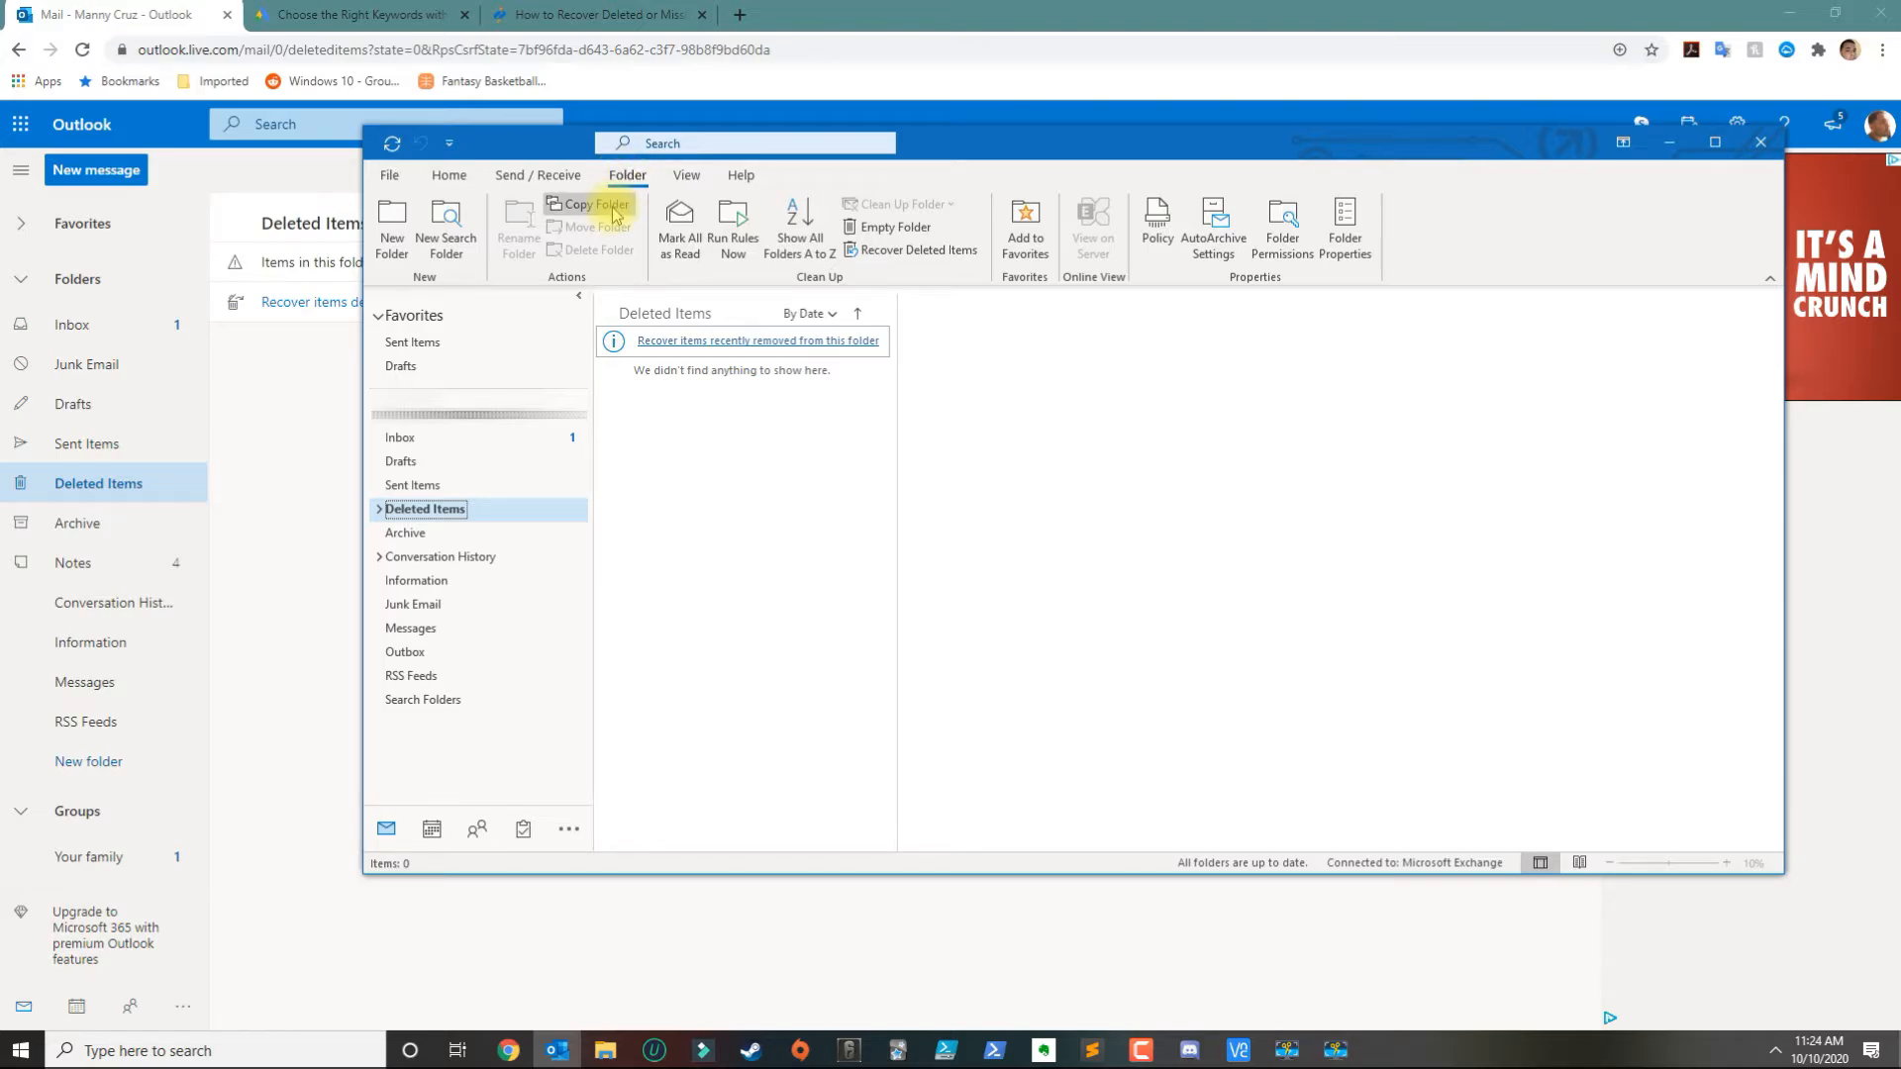
mouse_move(938, 254)
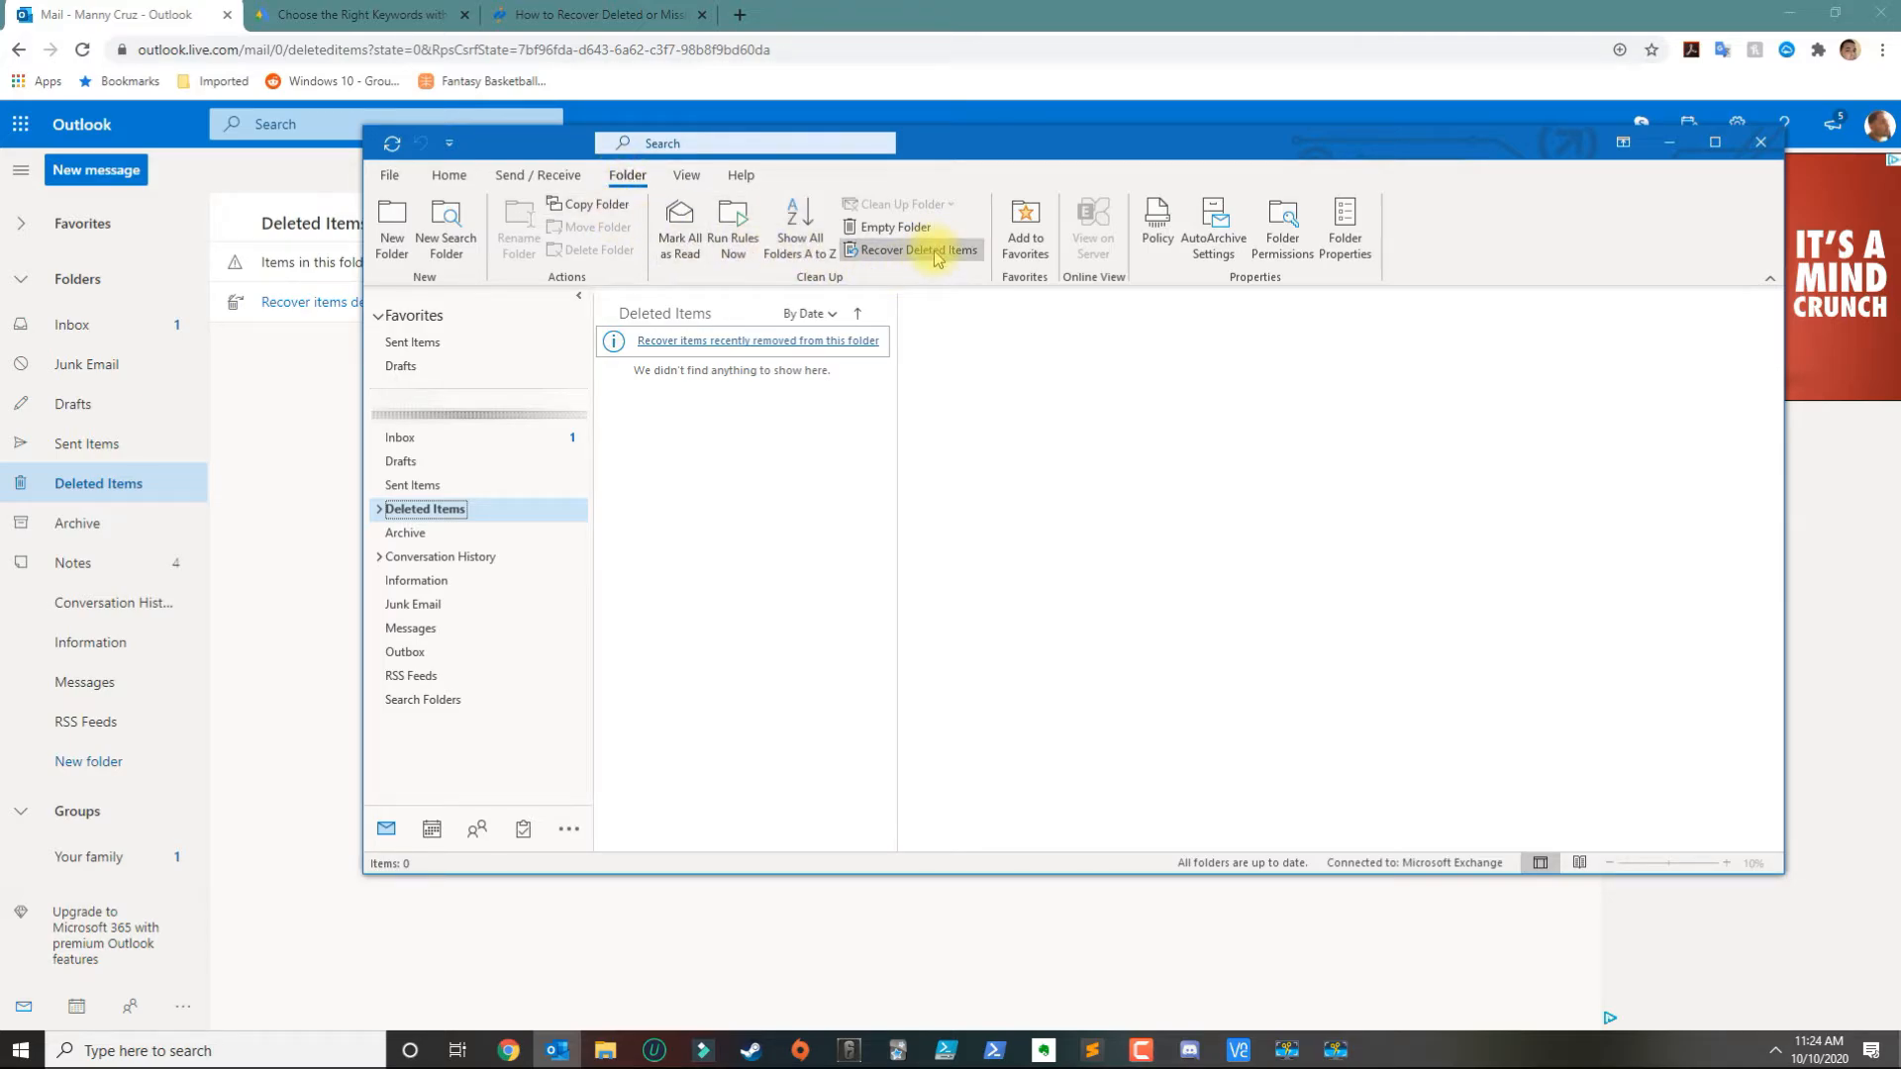
mouse_move(928, 255)
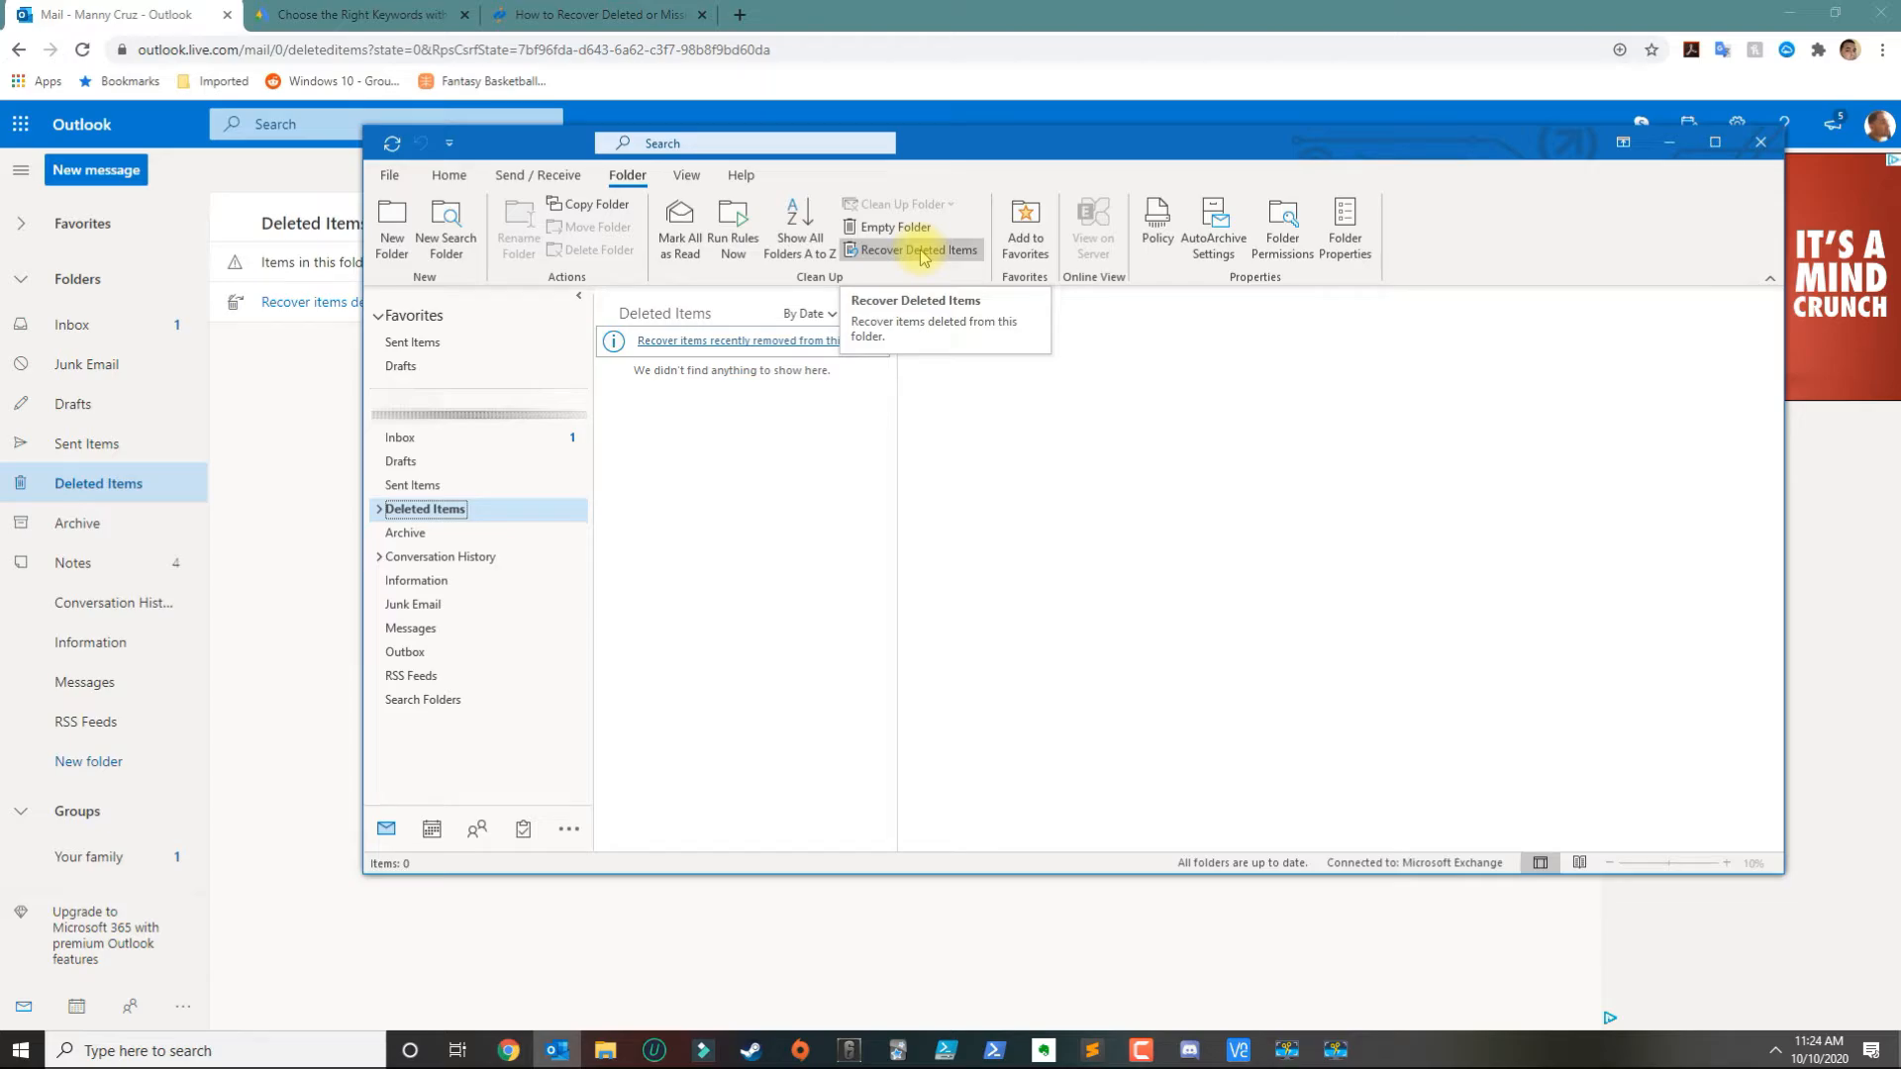
click(919, 249)
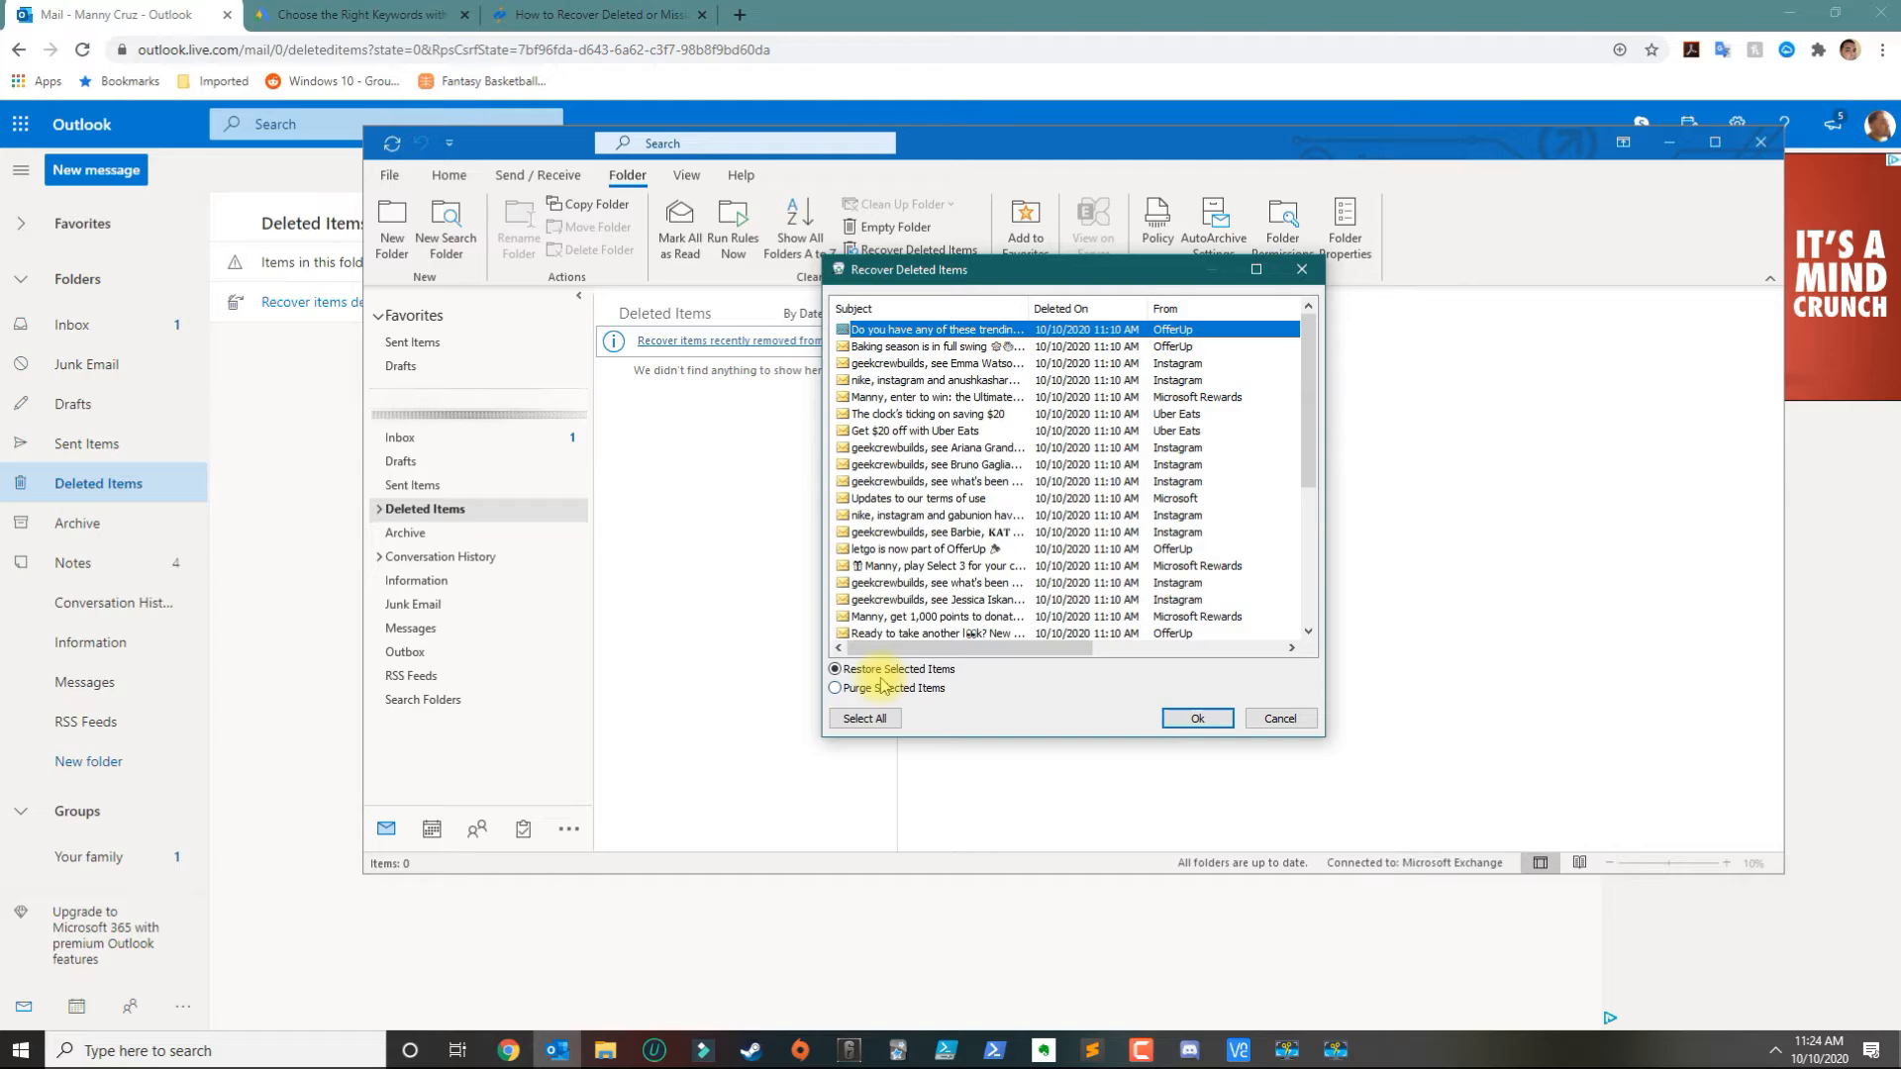
Restore the OfferUp 'Do you have any of these trending…' email, keeping Restore Selected Items.
click(835, 688)
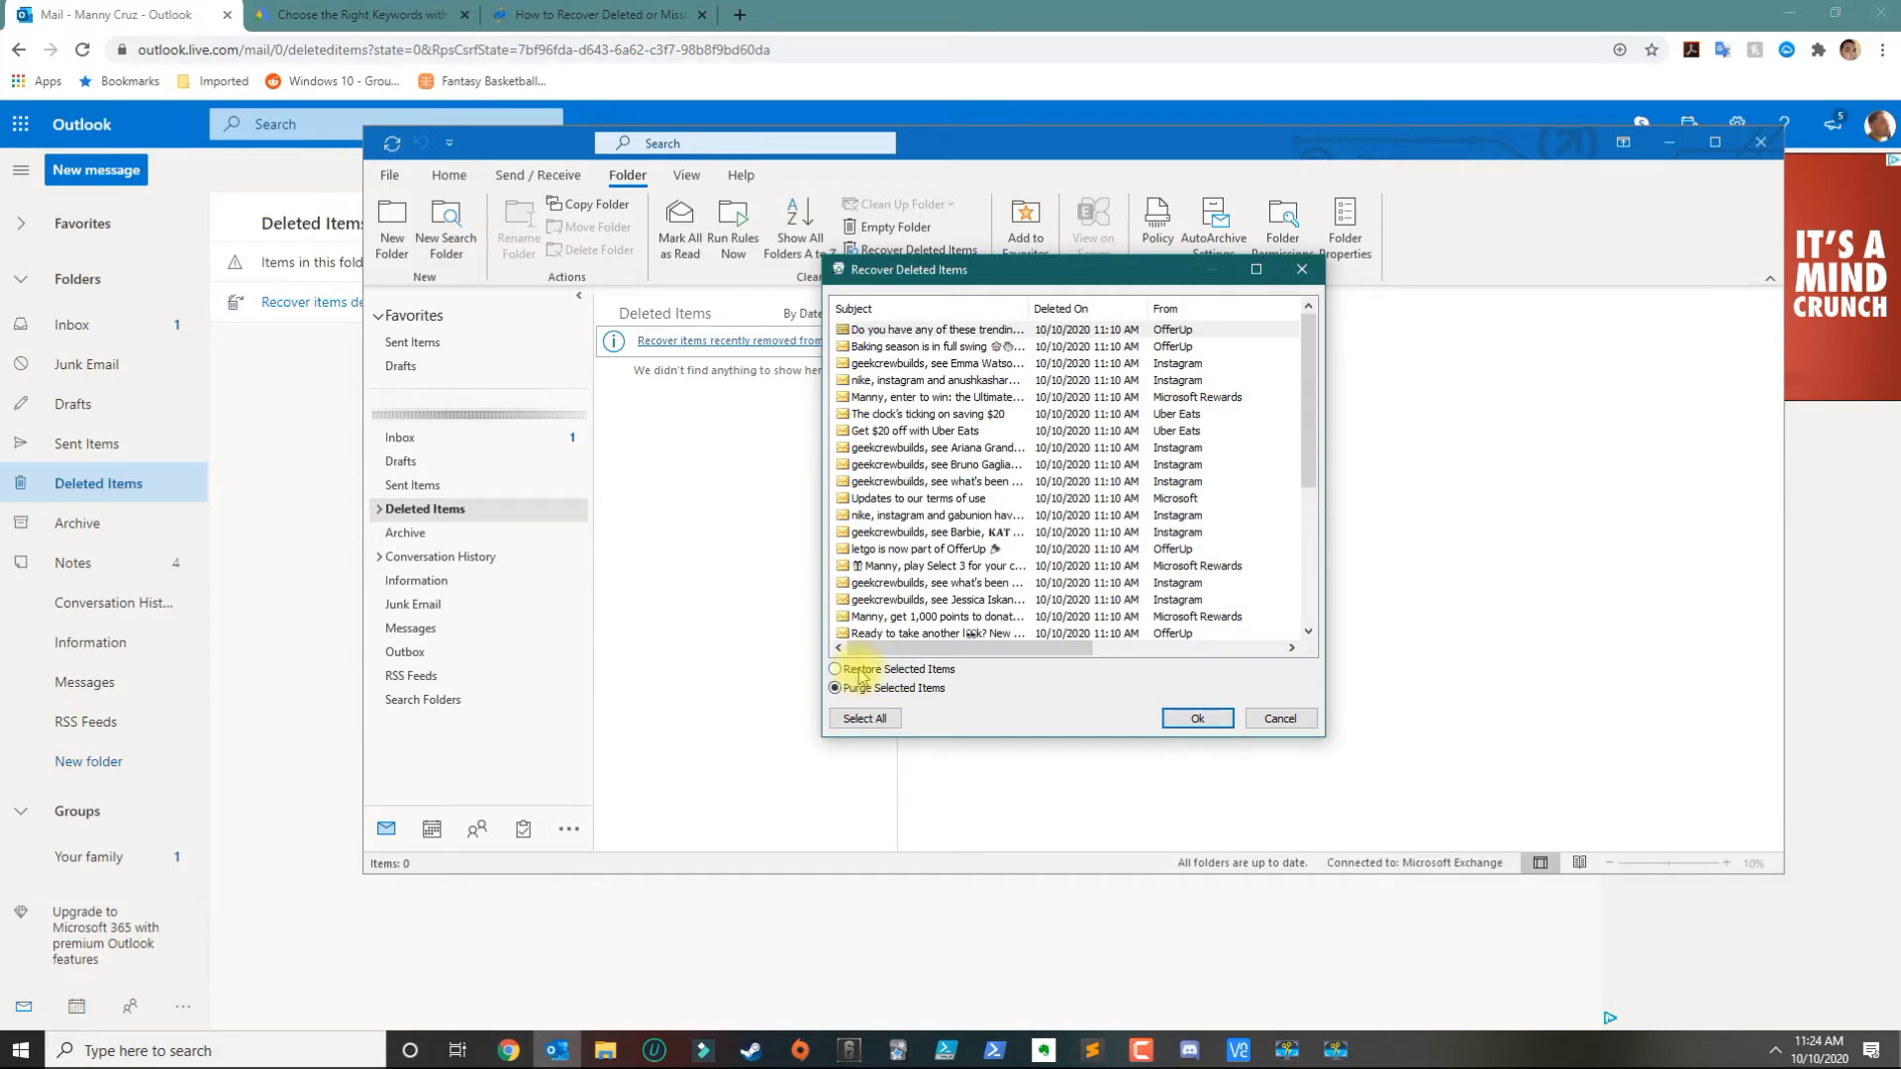
click(835, 669)
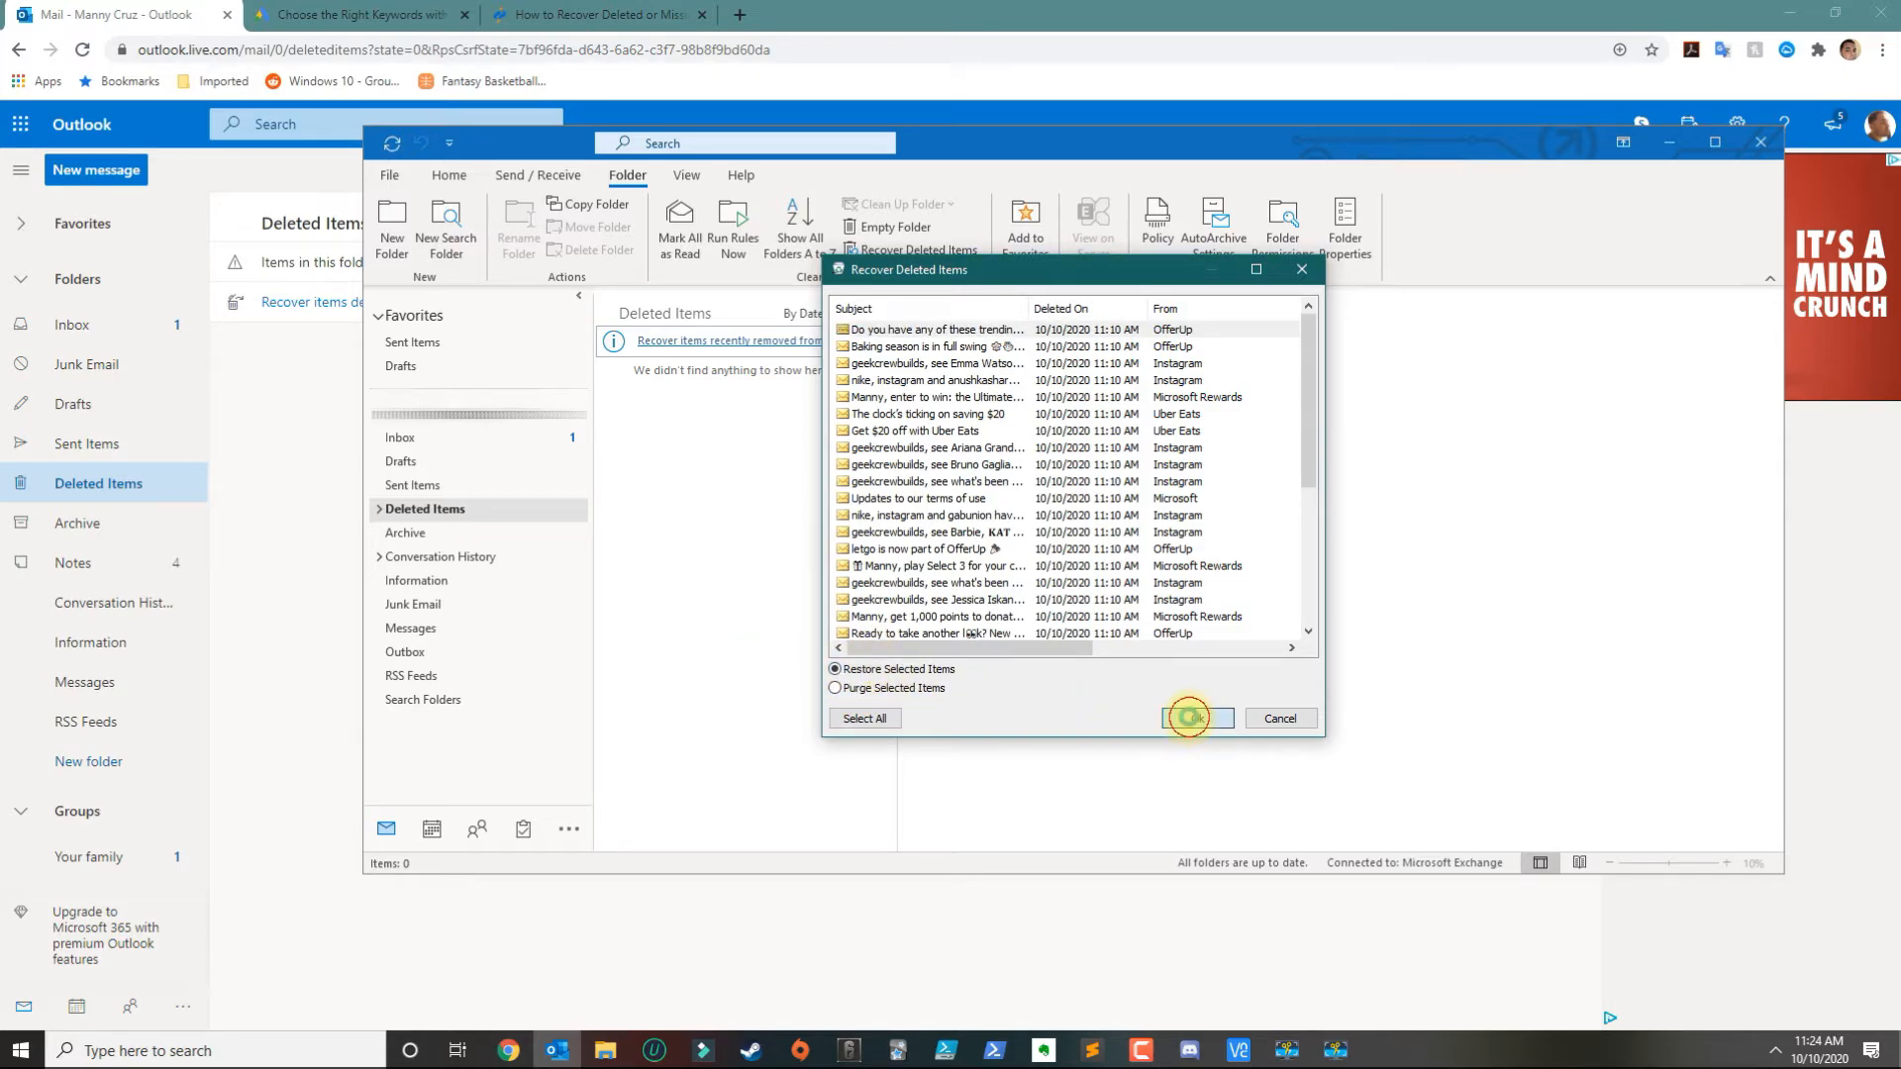
click(1192, 718)
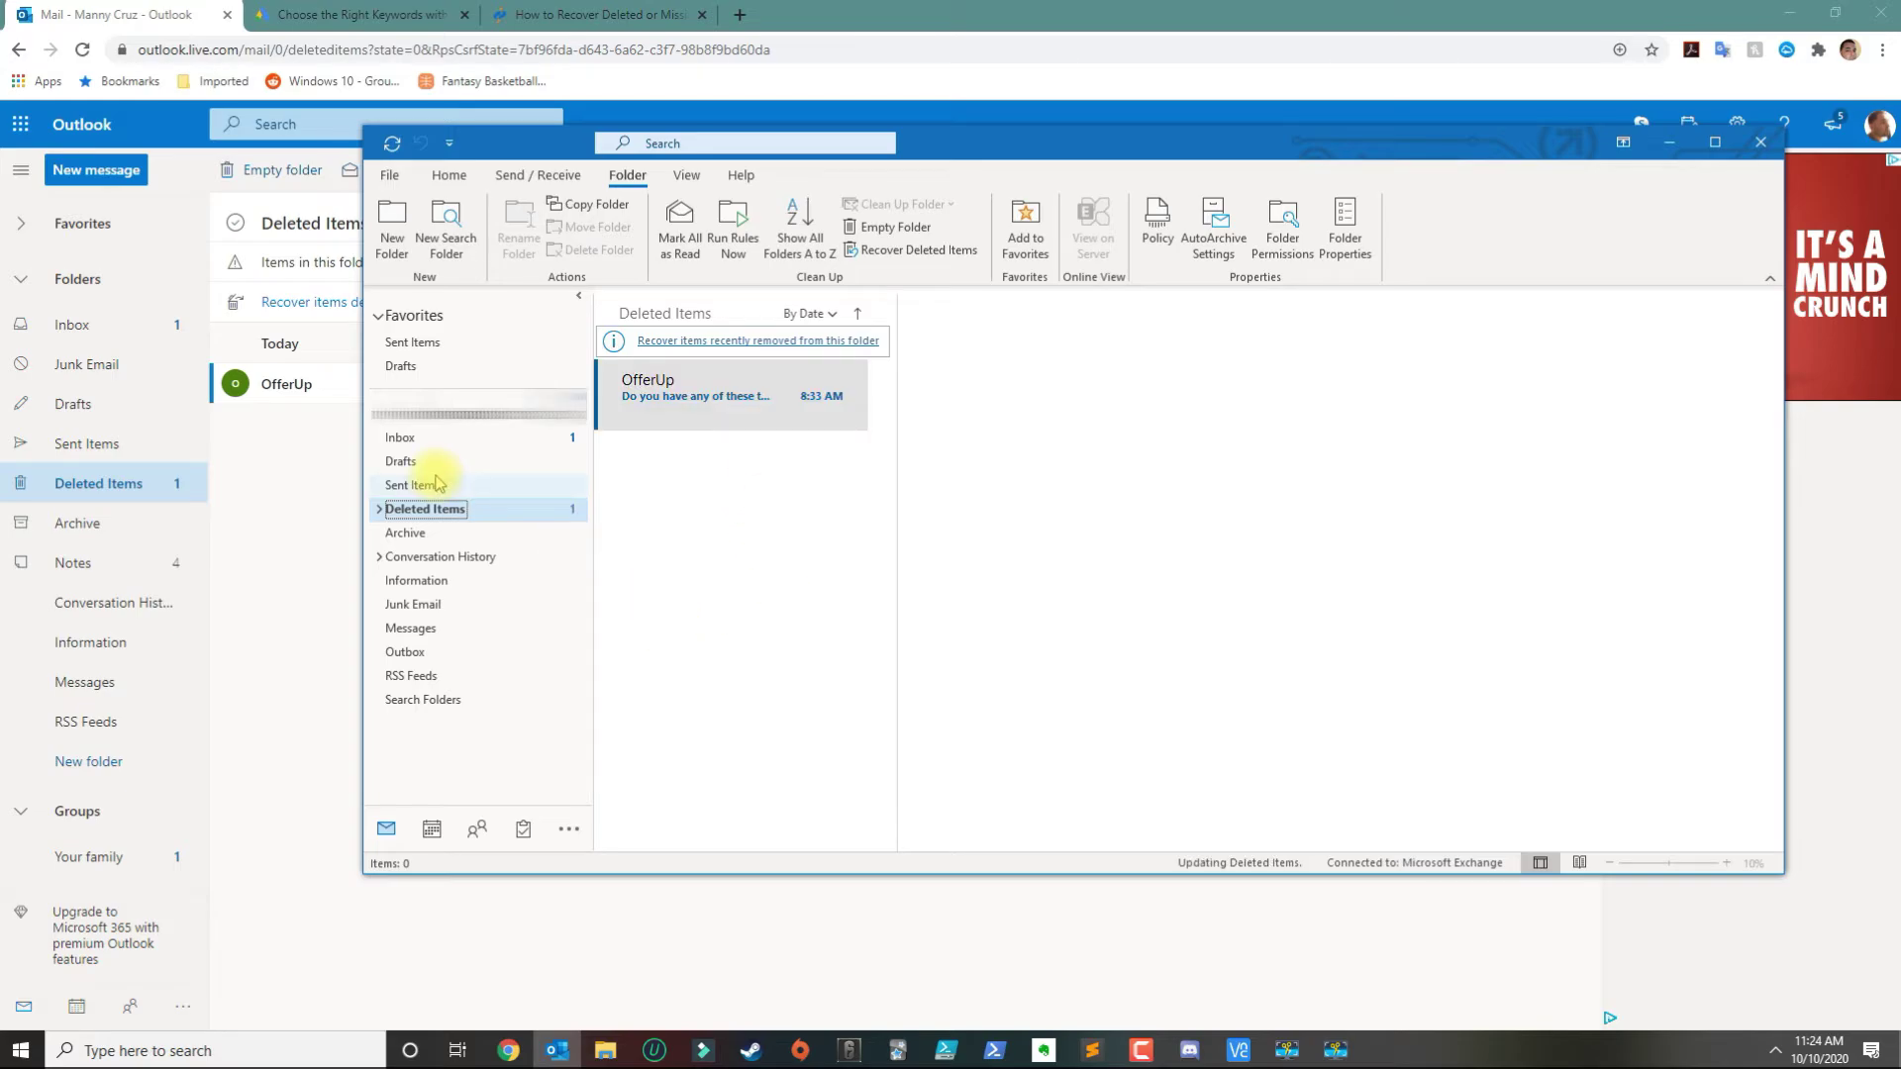
click(424, 509)
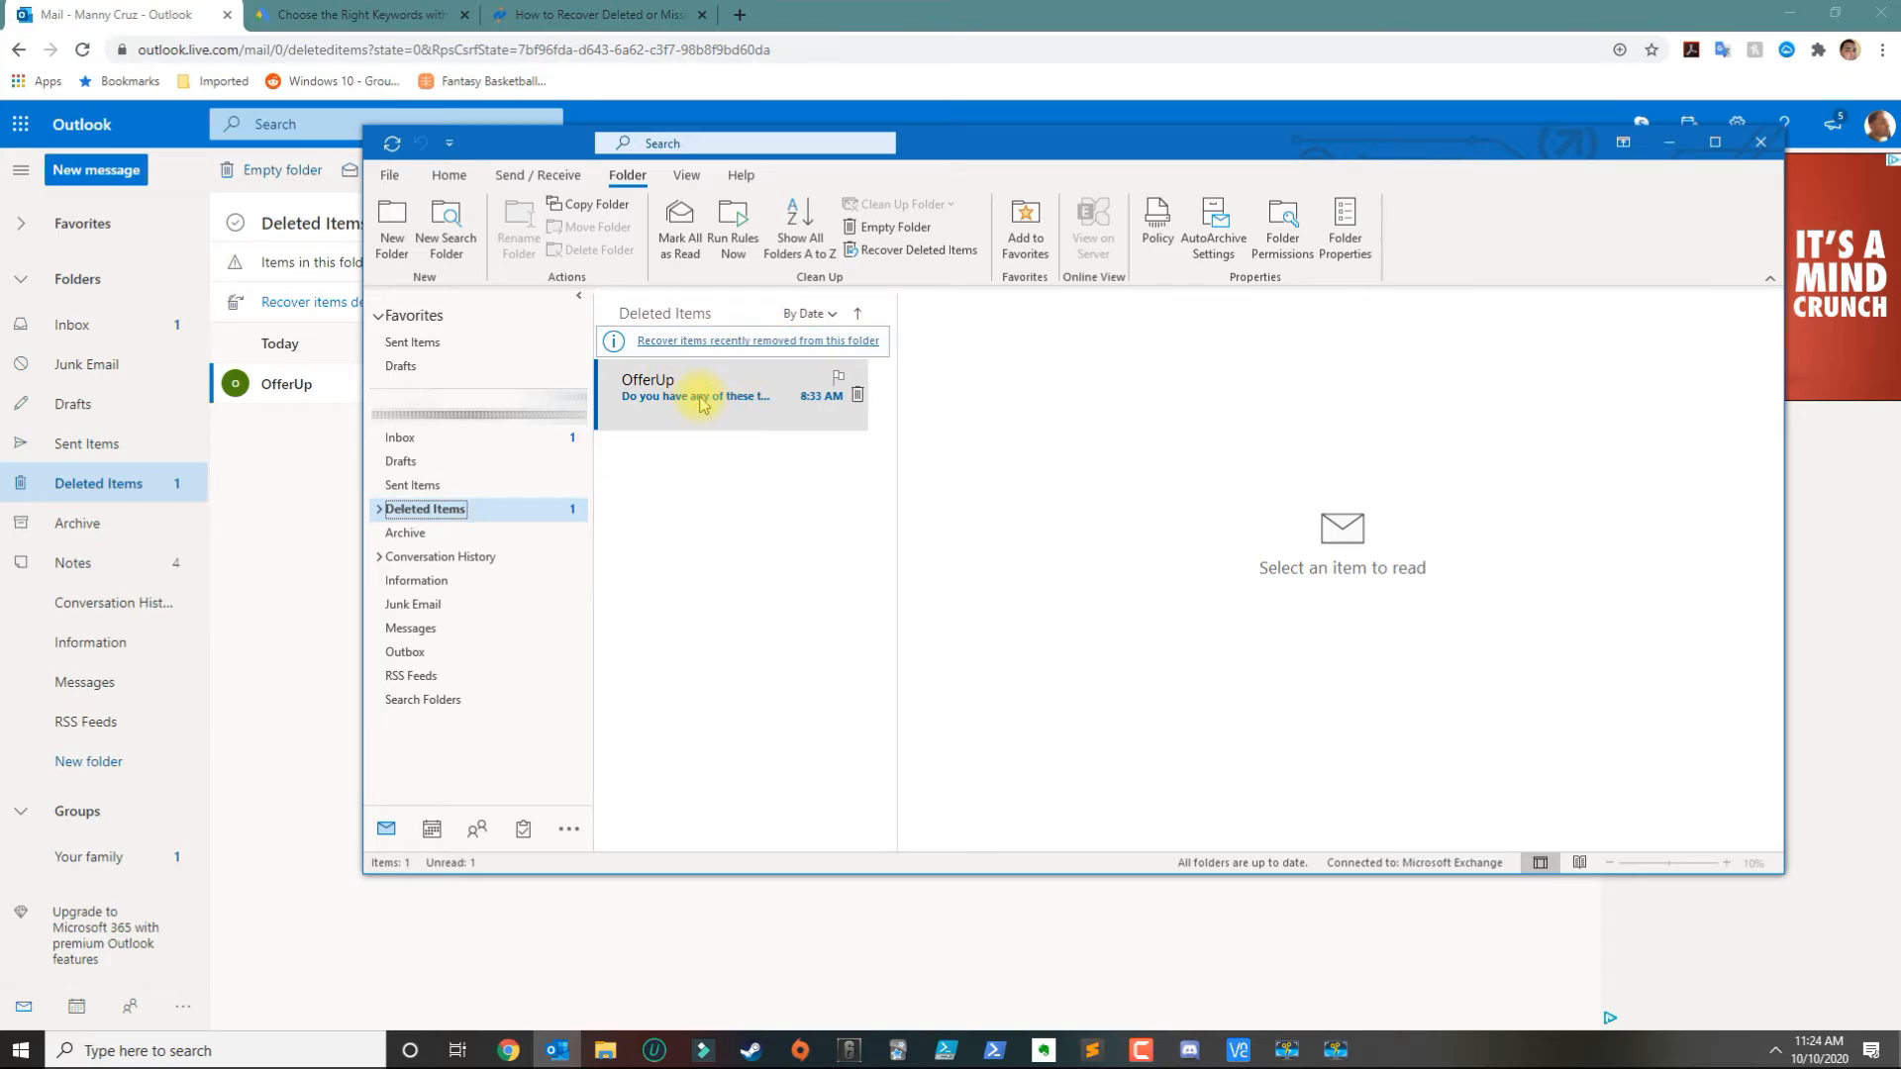
click(401, 437)
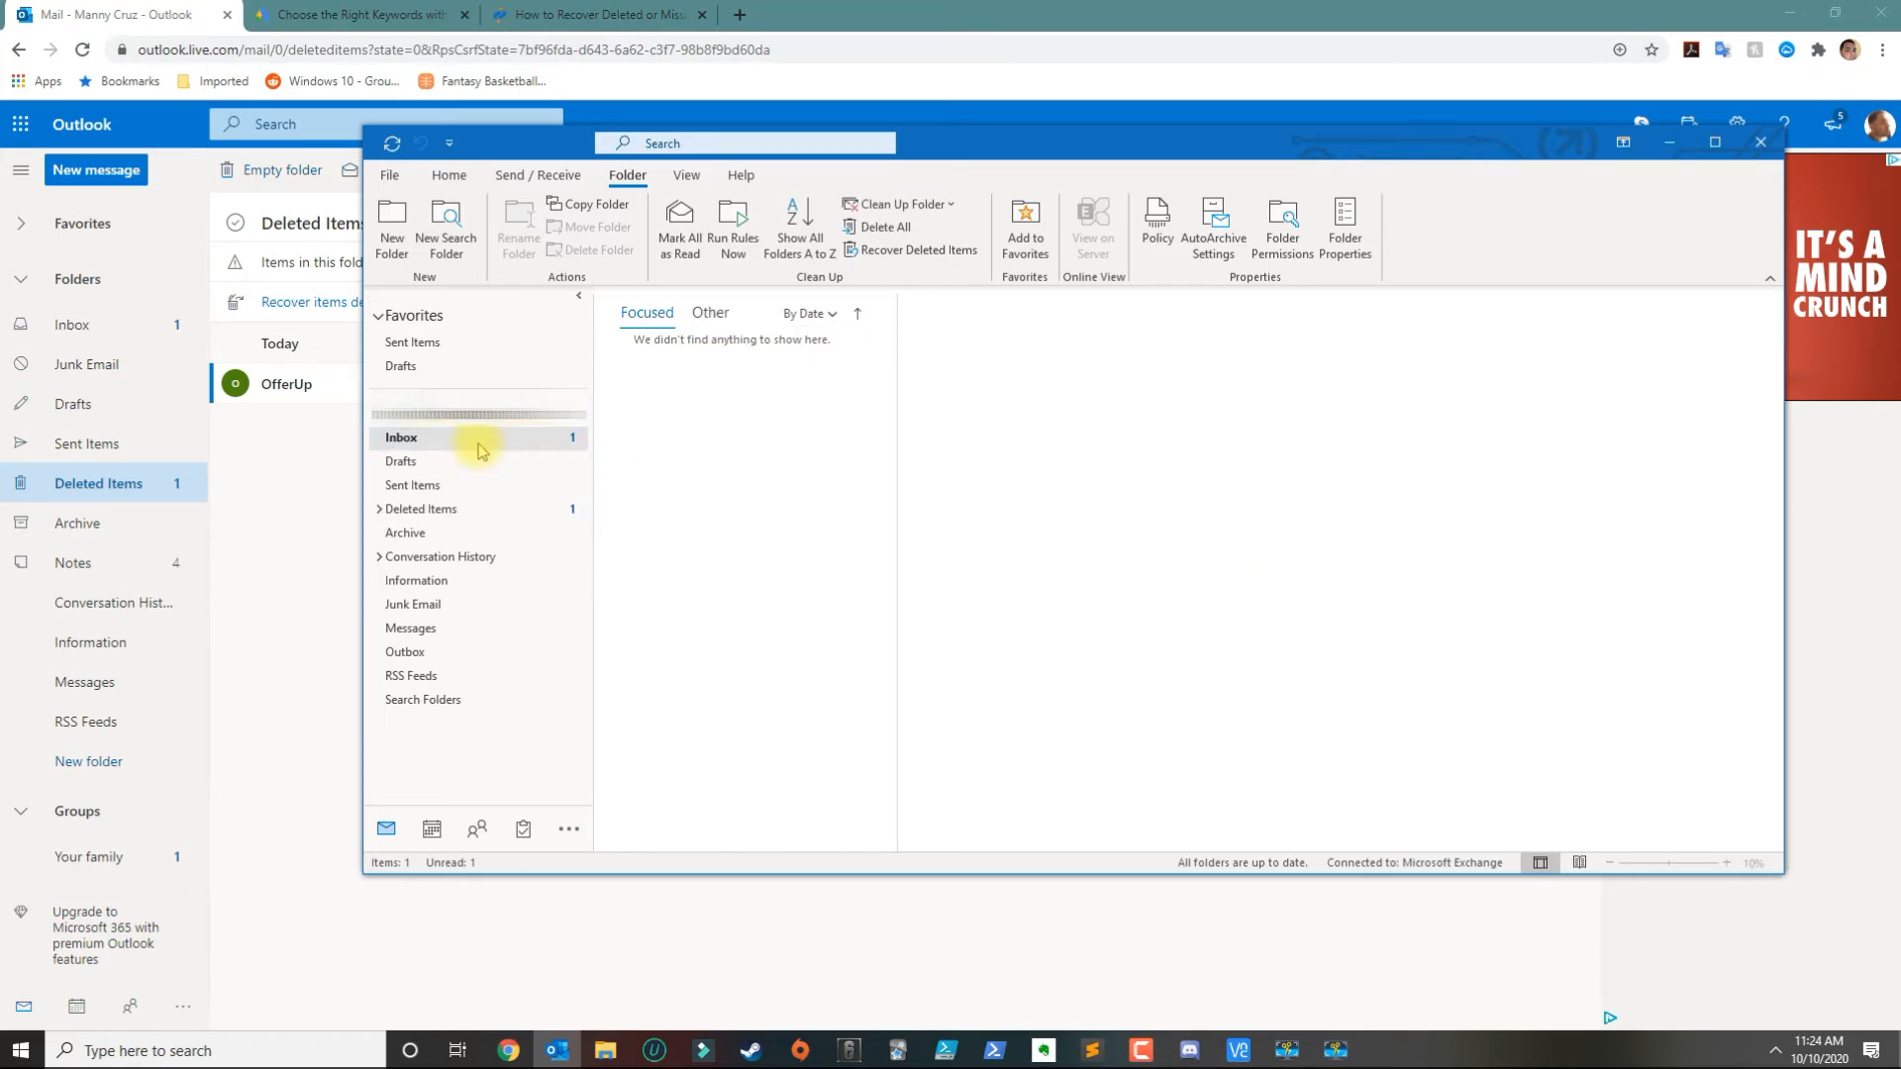
click(424, 509)
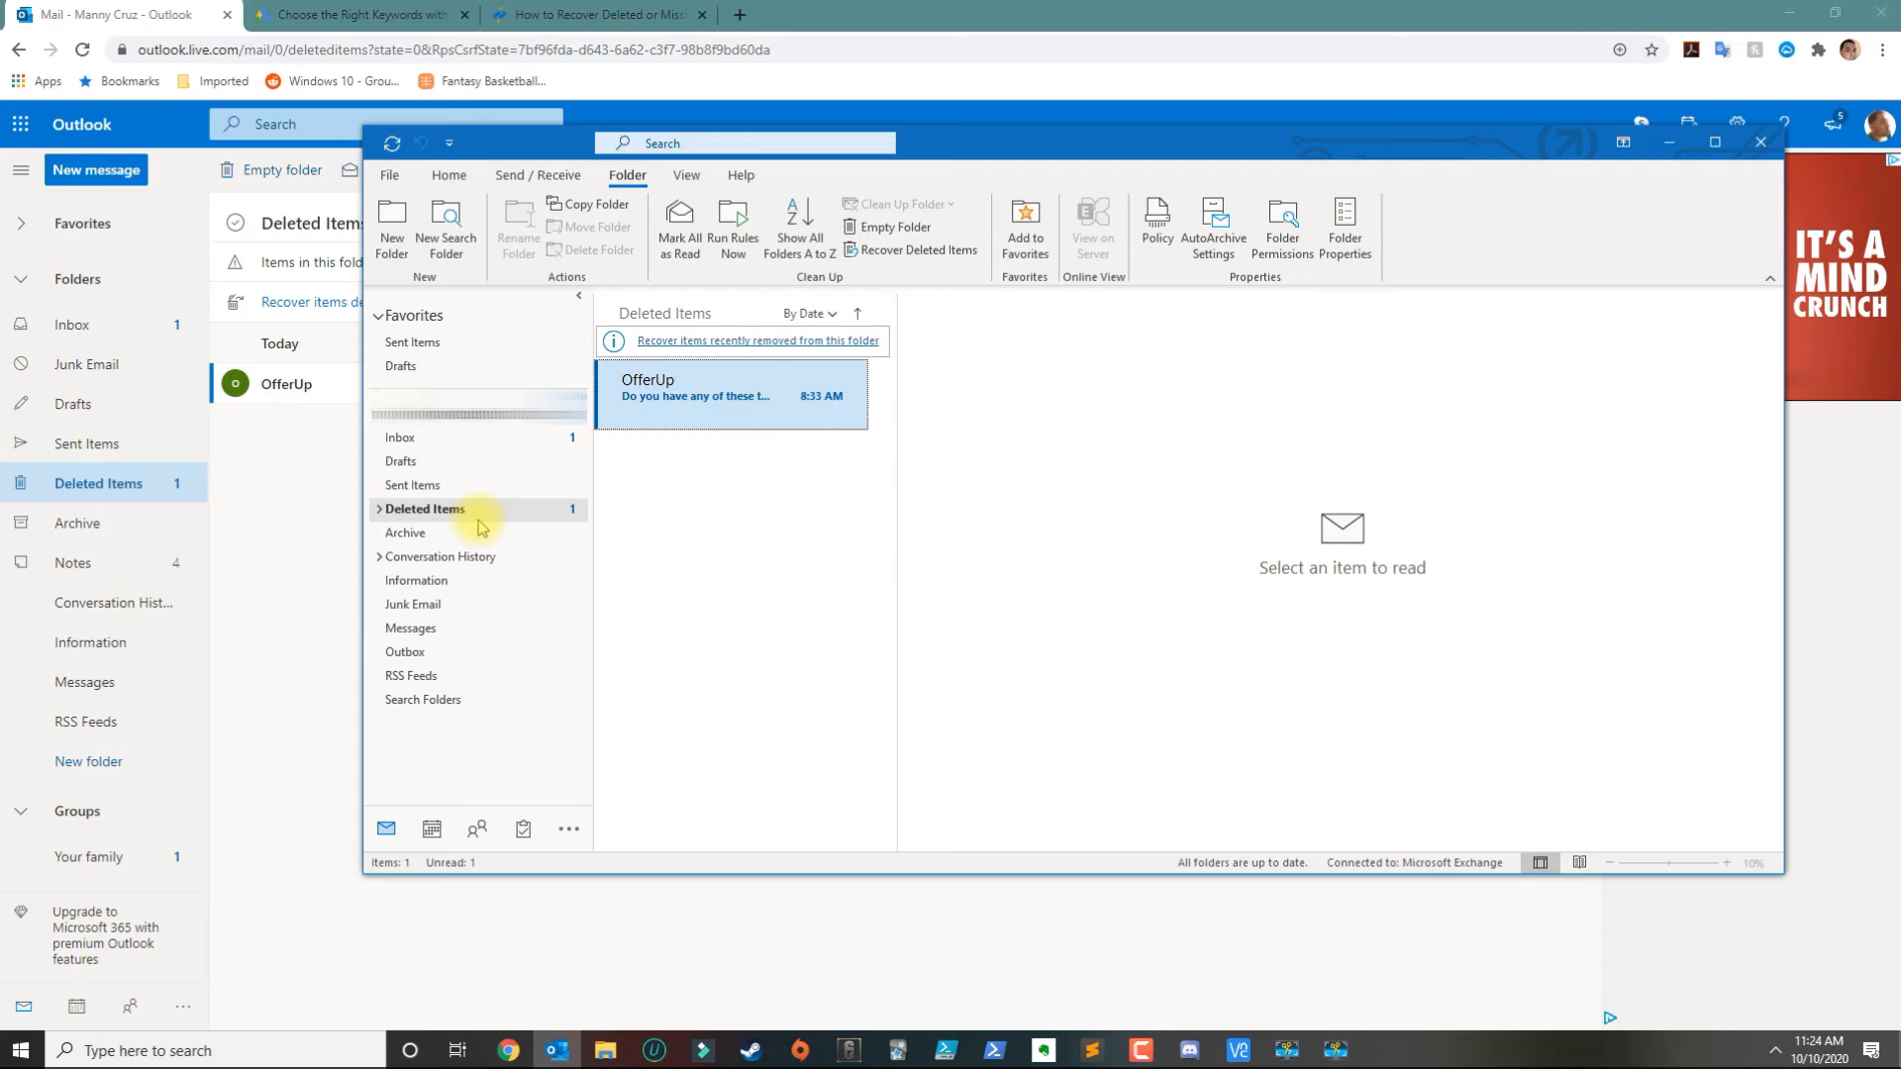
mouse_move(575, 587)
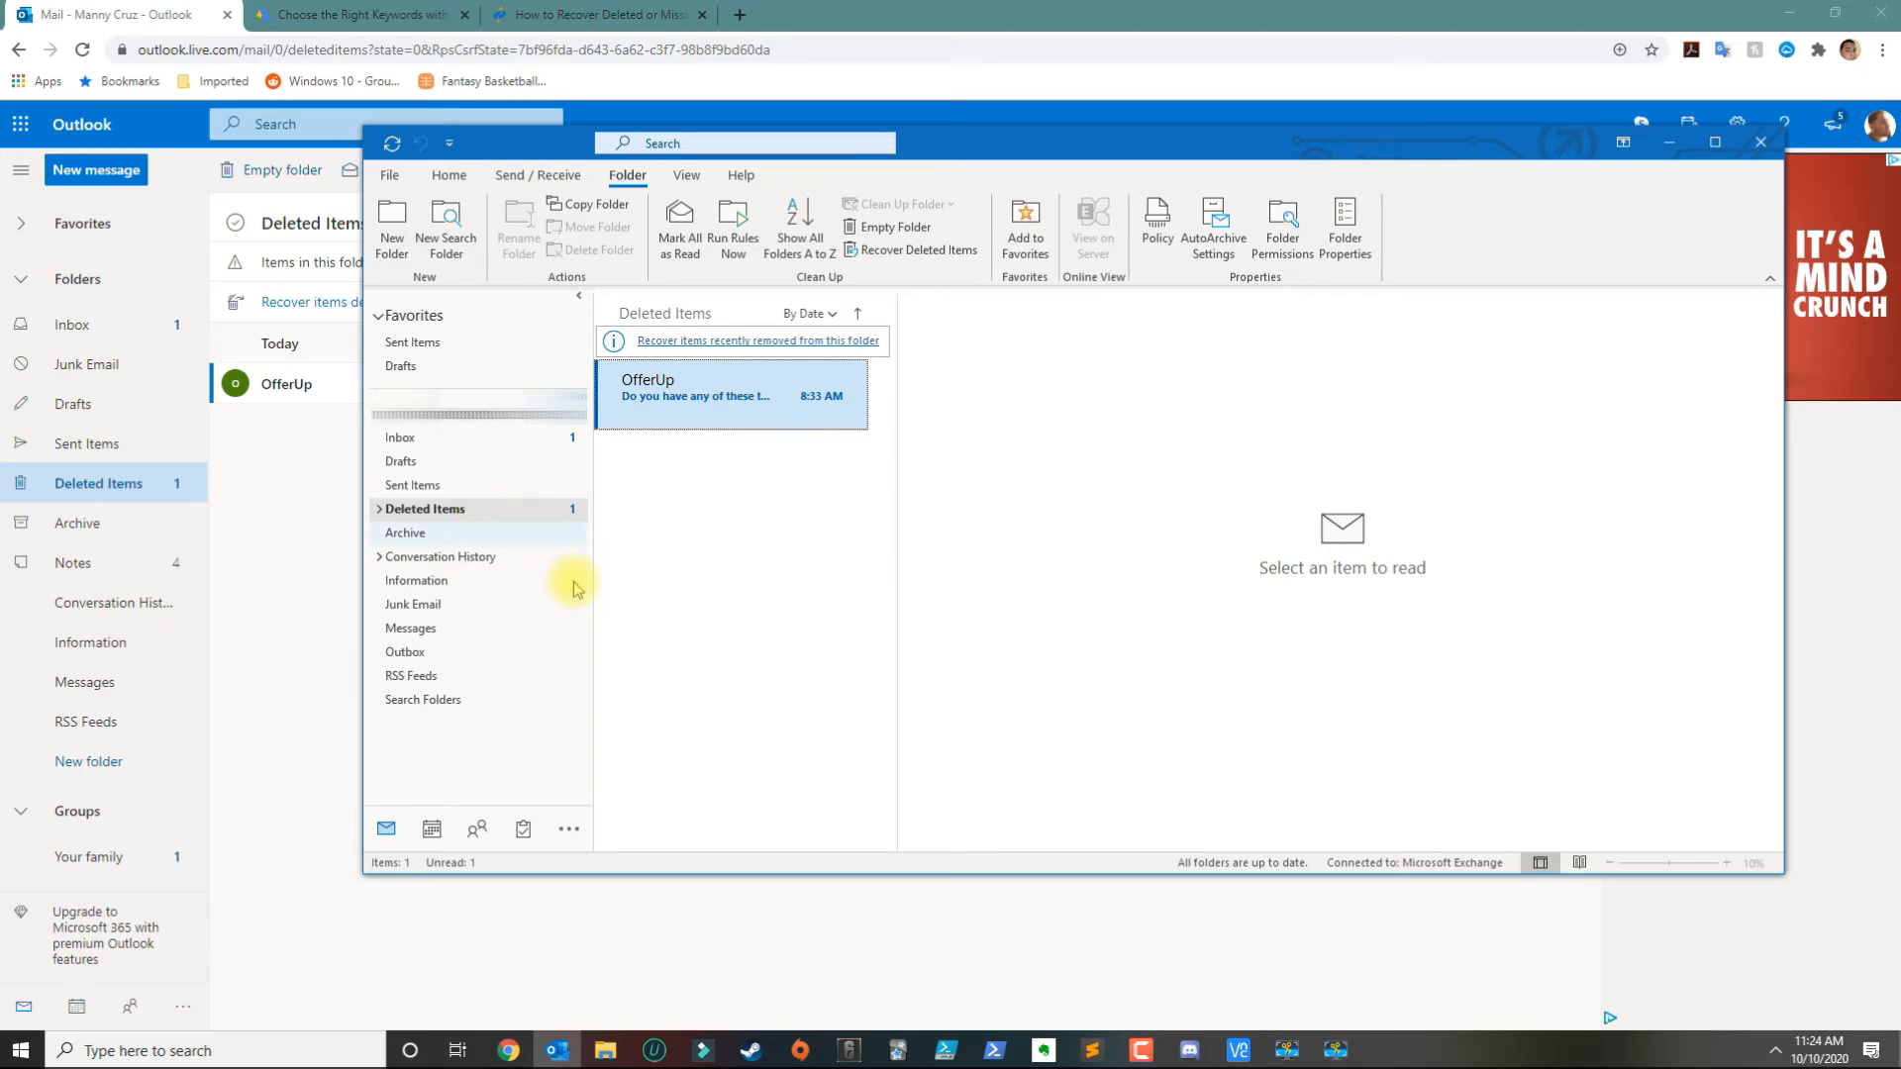